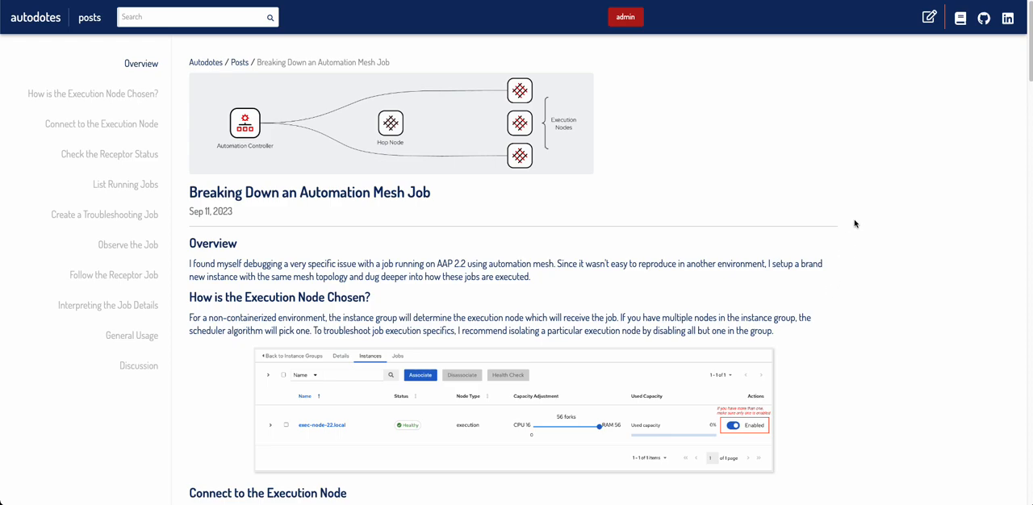
{"action": "mouse_move", "coordinate": [833, 235]}
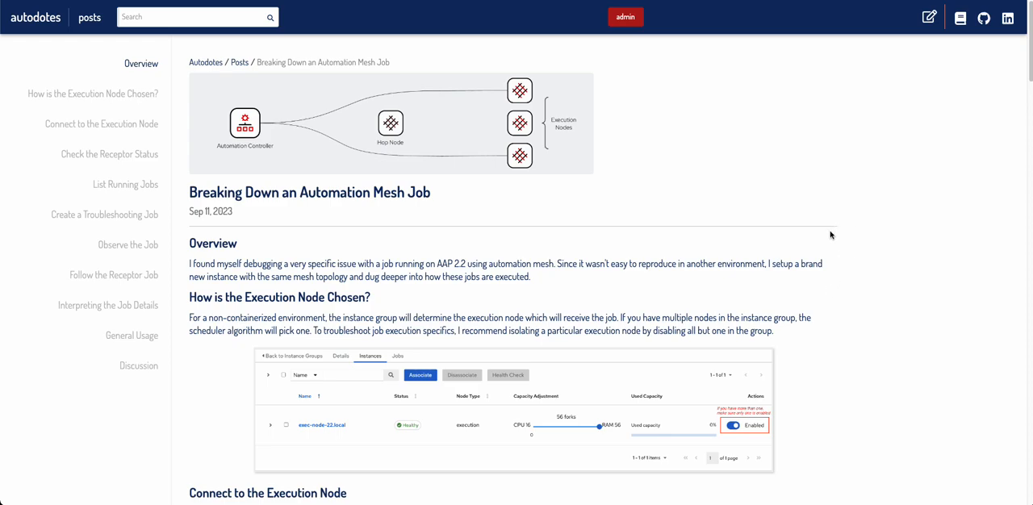
{"action": "mouse_move", "coordinate": [797, 200]}
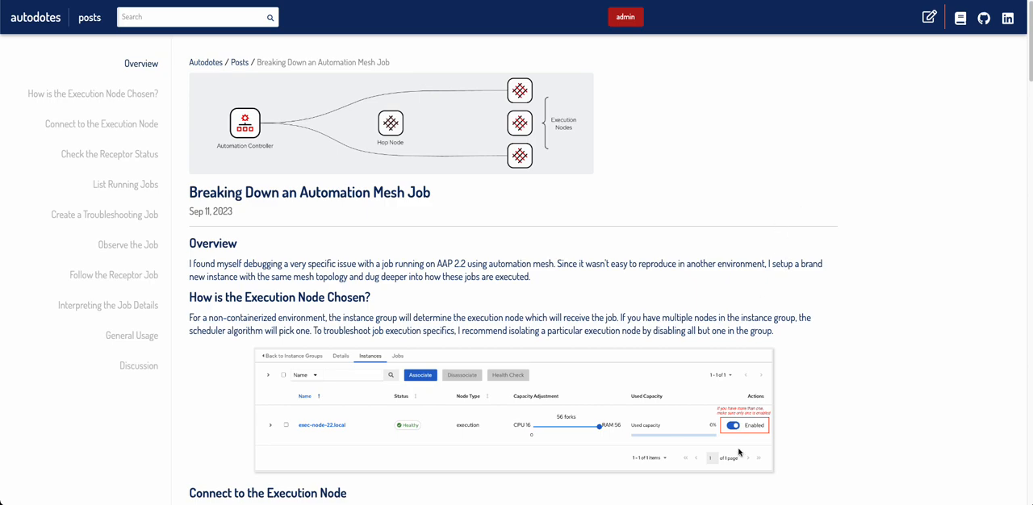
{"action": "mouse_move", "coordinate": [736, 379]}
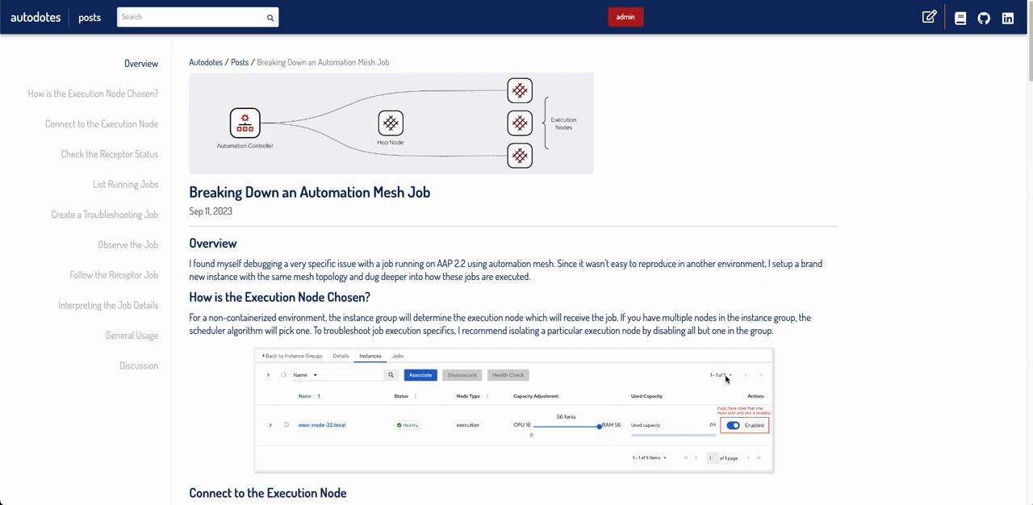
{"action": "mouse_move", "coordinate": [703, 388]}
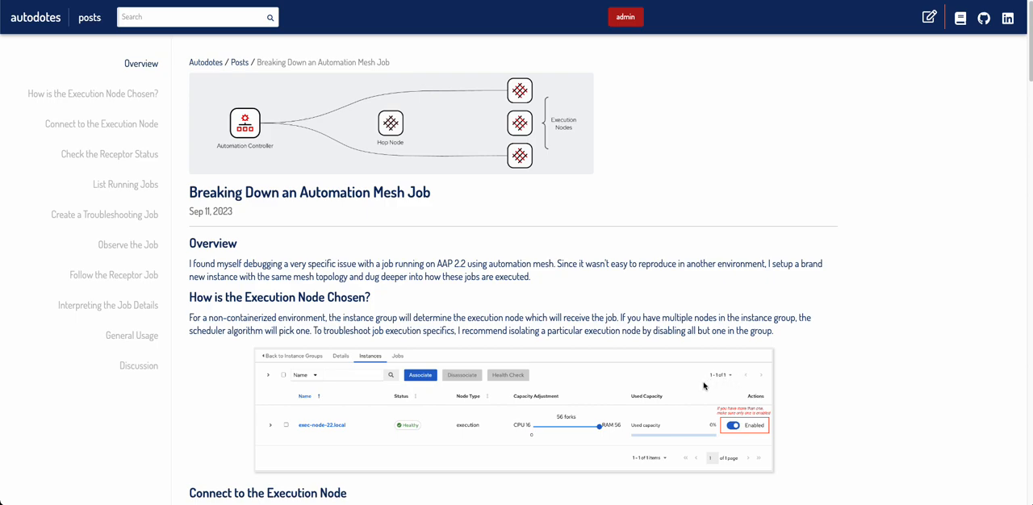
{"action": "mouse_move", "coordinate": [764, 324]}
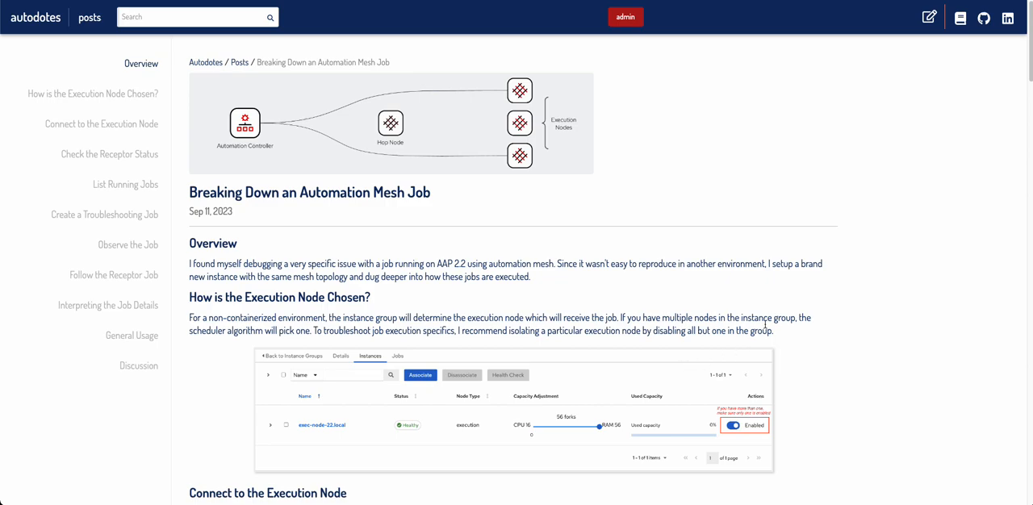
{"action": "mouse_move", "coordinate": [768, 318]}
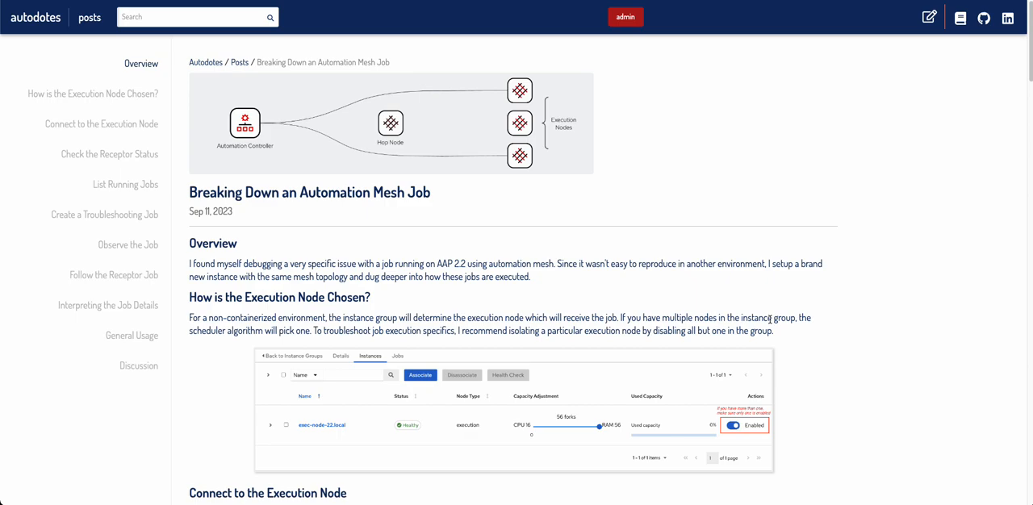
{"action": "mouse_move", "coordinate": [544, 491]}
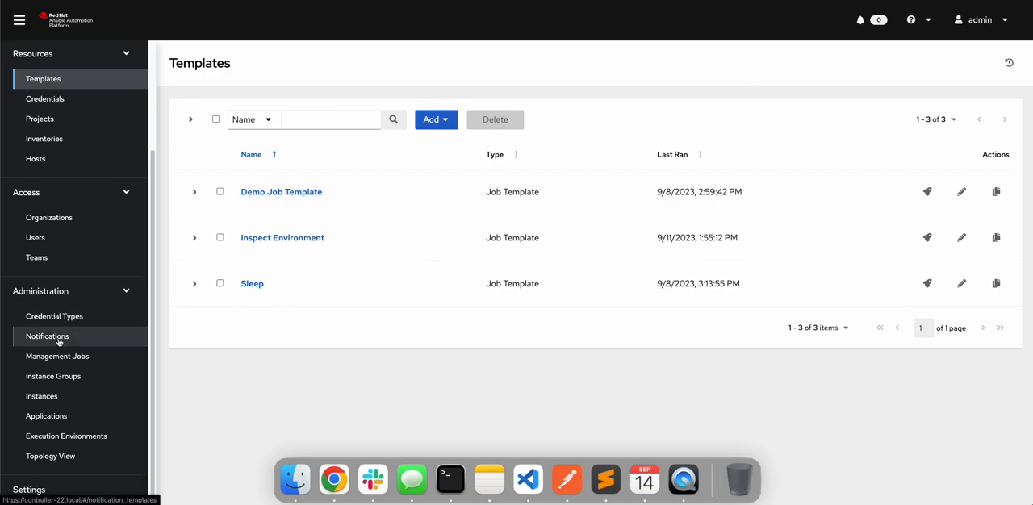
Step: Show the Topology View with the control node linked to the healthy execution node
{"action": "left_click", "coordinate": [50, 455]}
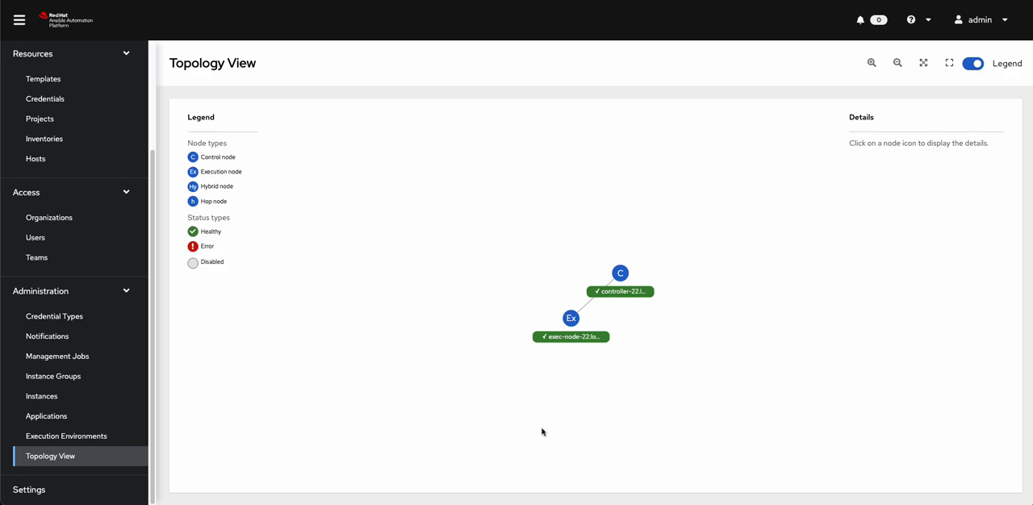
{"action": "mouse_move", "coordinate": [606, 271]}
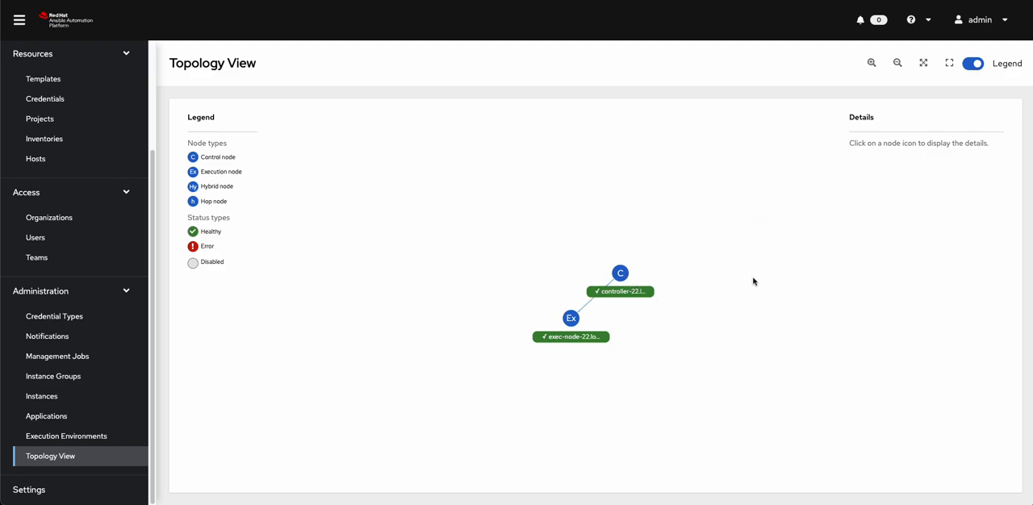
{"action": "mouse_move", "coordinate": [913, 252]}
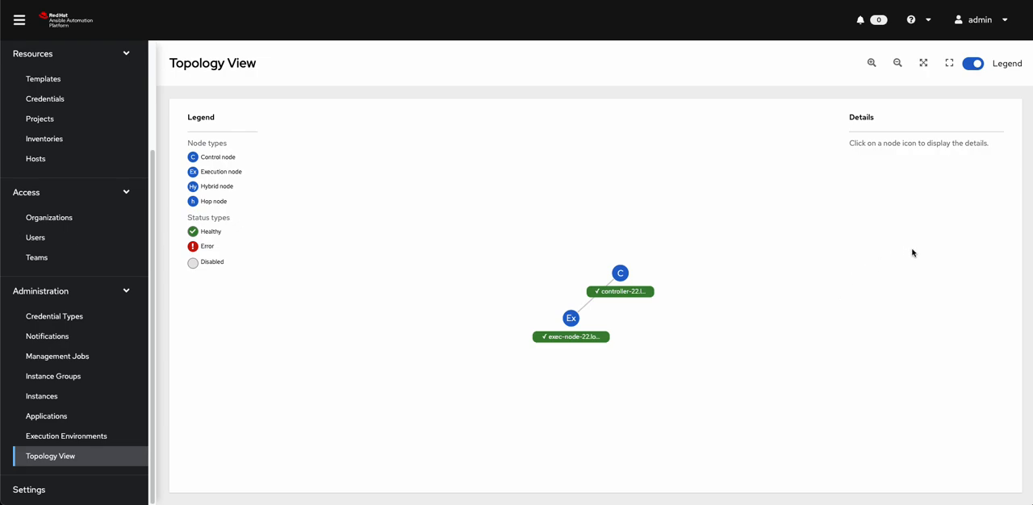
{"action": "mouse_move", "coordinate": [573, 320]}
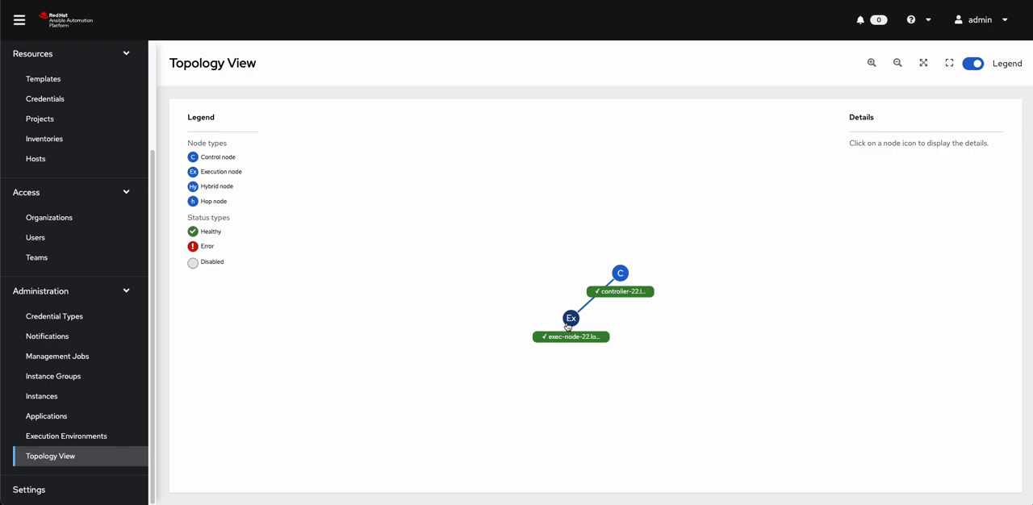
{"action": "mouse_move", "coordinate": [597, 326]}
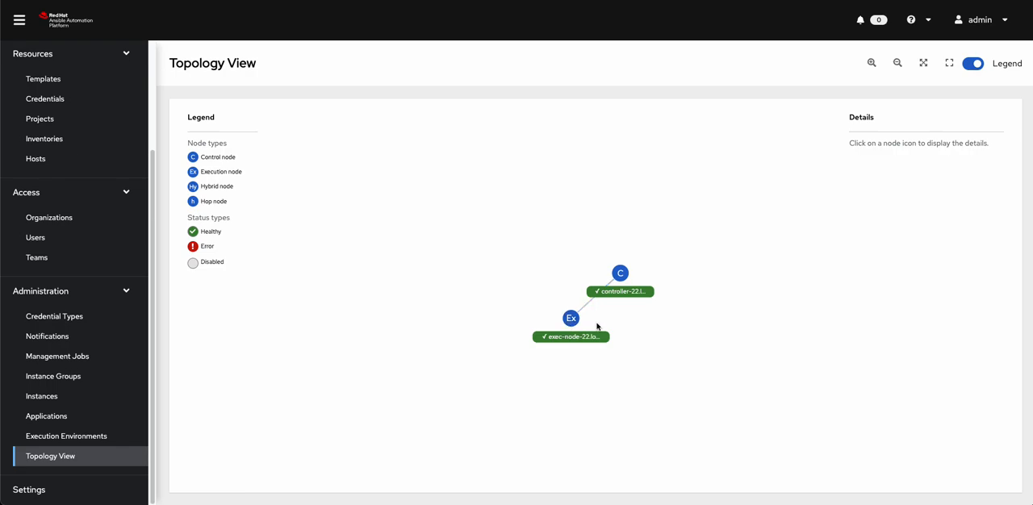
{"action": "mouse_move", "coordinate": [599, 326]}
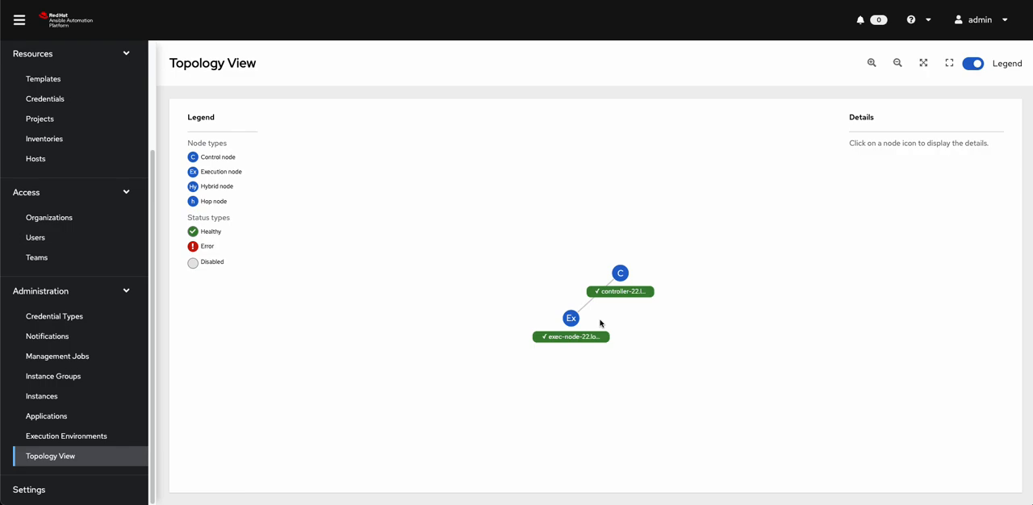
{"action": "mouse_move", "coordinate": [636, 203]}
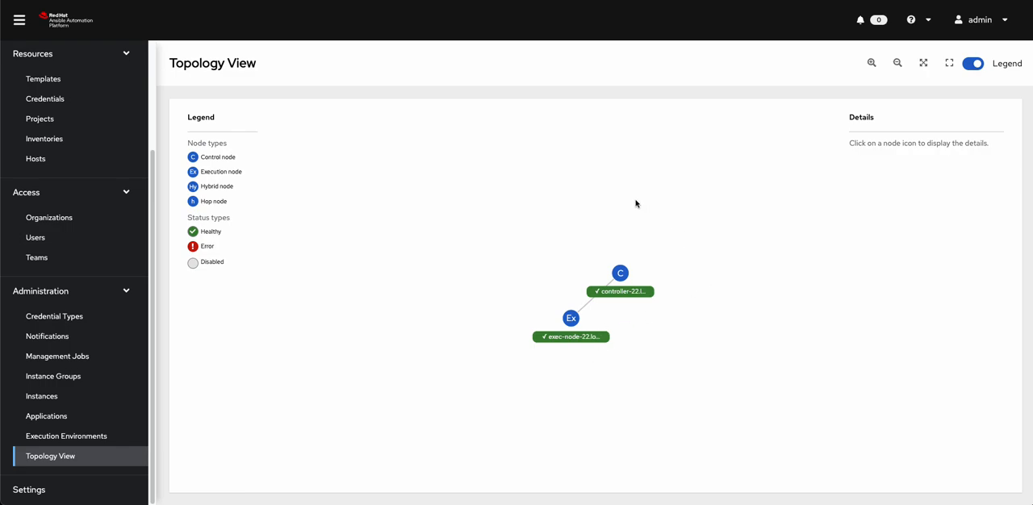
{"action": "mouse_move", "coordinate": [458, 385]}
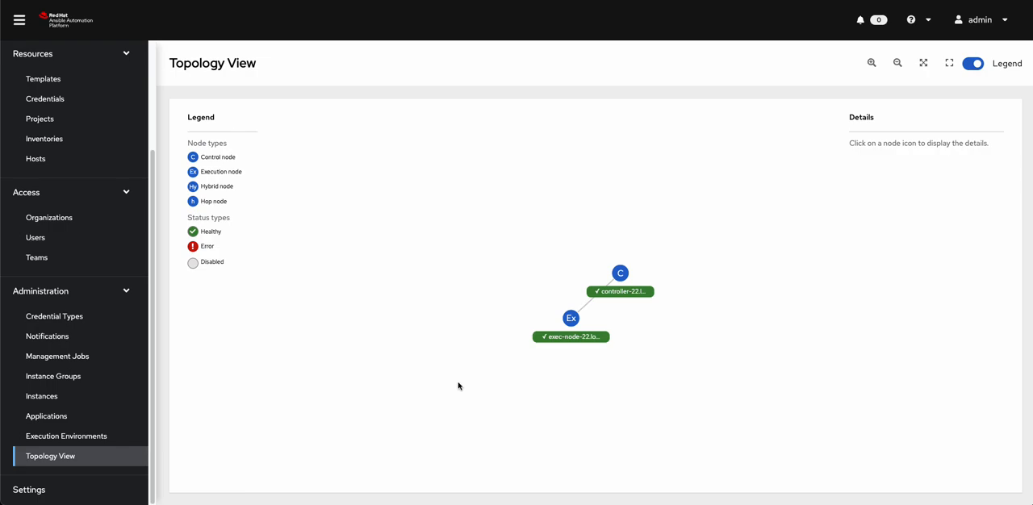
{"action": "mouse_move", "coordinate": [541, 302]}
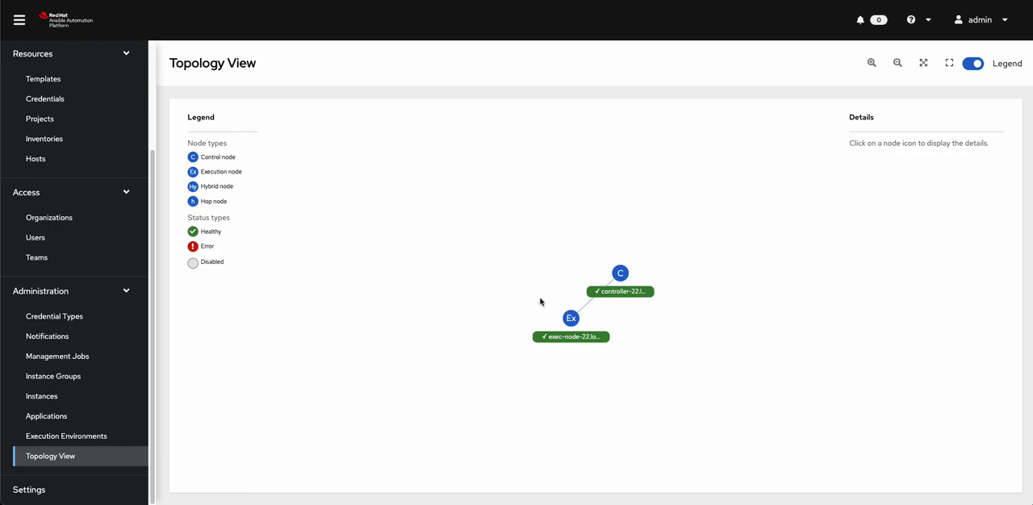
{"action": "mouse_move", "coordinate": [749, 255]}
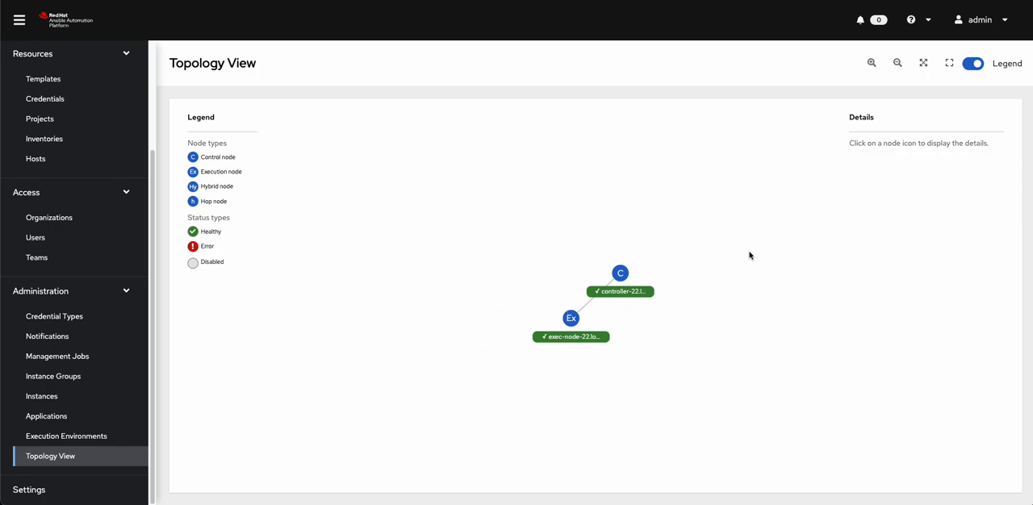
{"action": "mouse_move", "coordinate": [450, 339]}
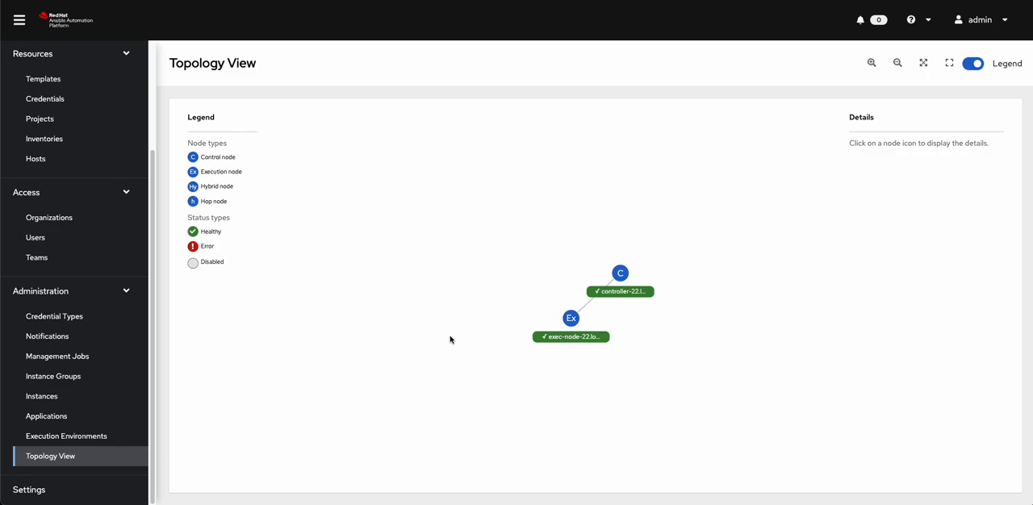
{"action": "mouse_move", "coordinate": [449, 371]}
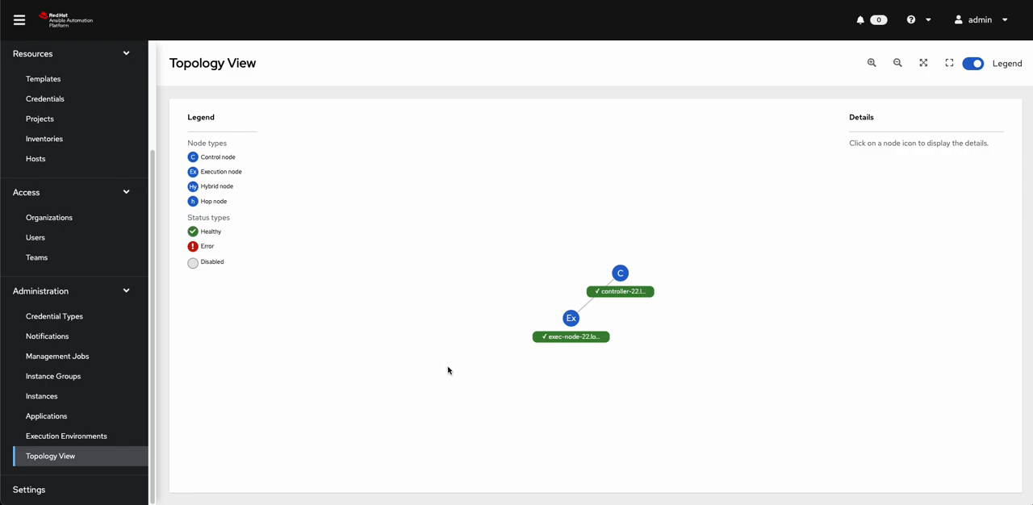
{"action": "mouse_move", "coordinate": [313, 332]}
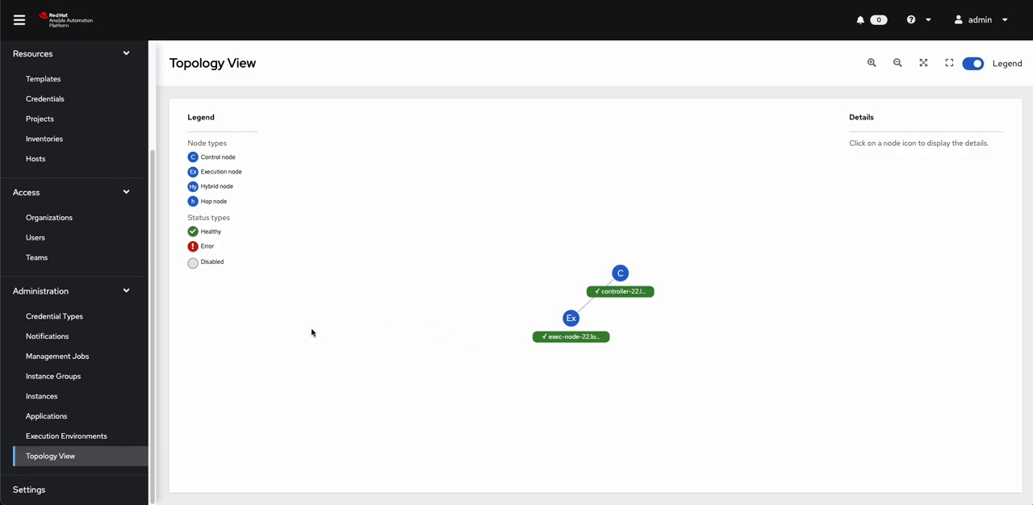
{"action": "mouse_move", "coordinate": [358, 310]}
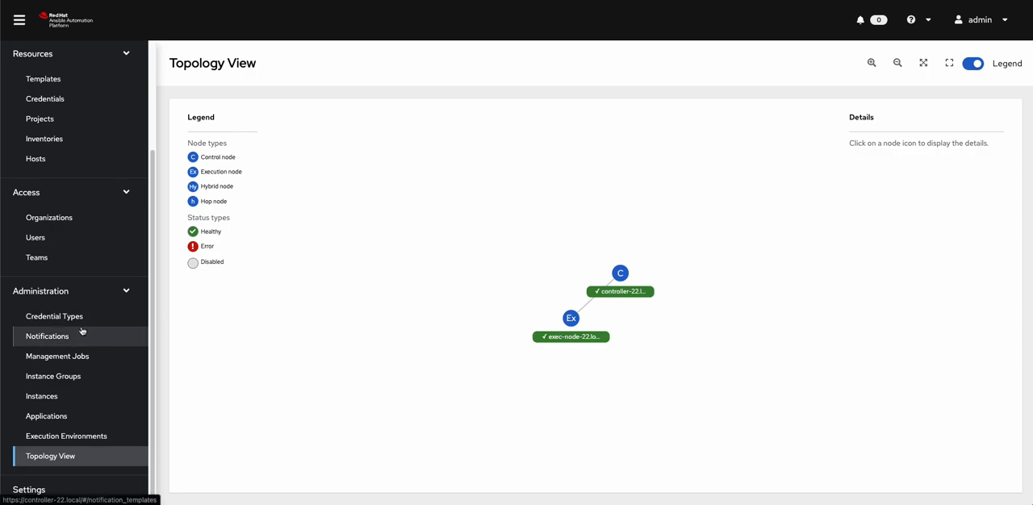
Step: Show the default instance group's Instances list with exec-node-22.local healthy at 56 forks
{"action": "left_click", "coordinate": [53, 376]}
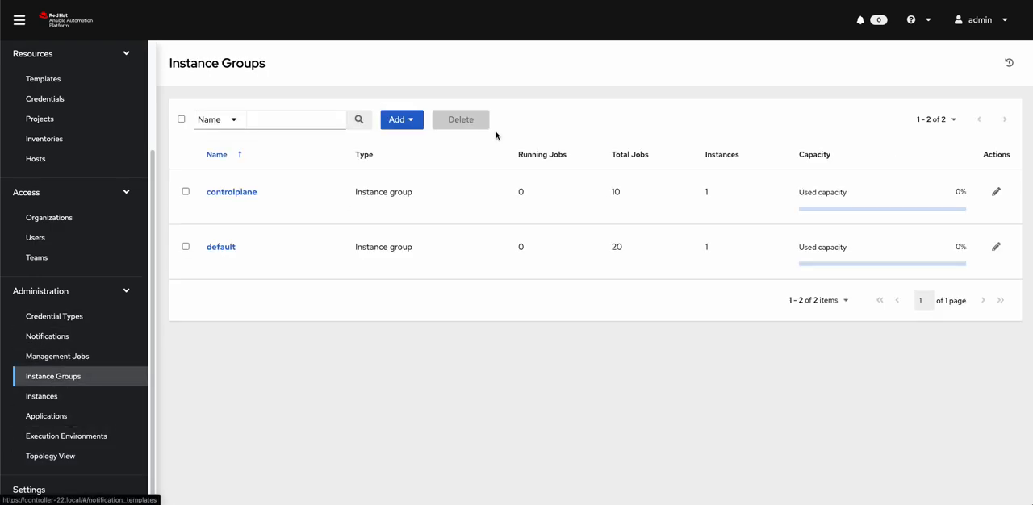
{"action": "mouse_move", "coordinate": [390, 49]}
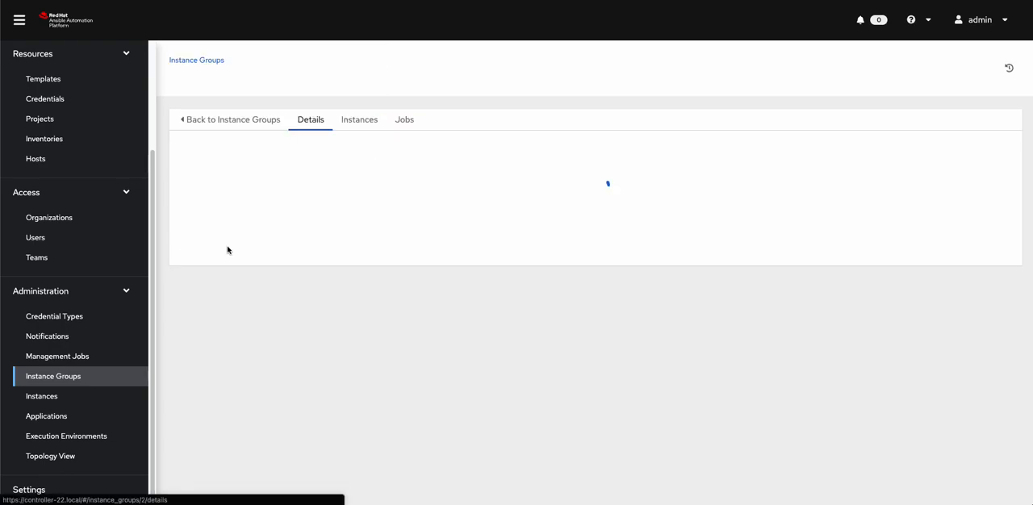
{"action": "left_click", "coordinate": [358, 120]}
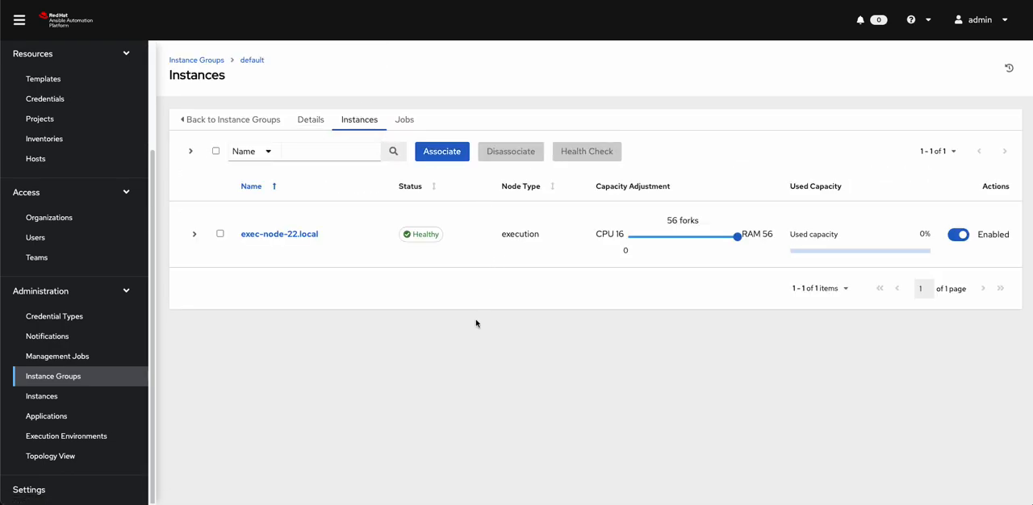
{"action": "mouse_move", "coordinate": [329, 332]}
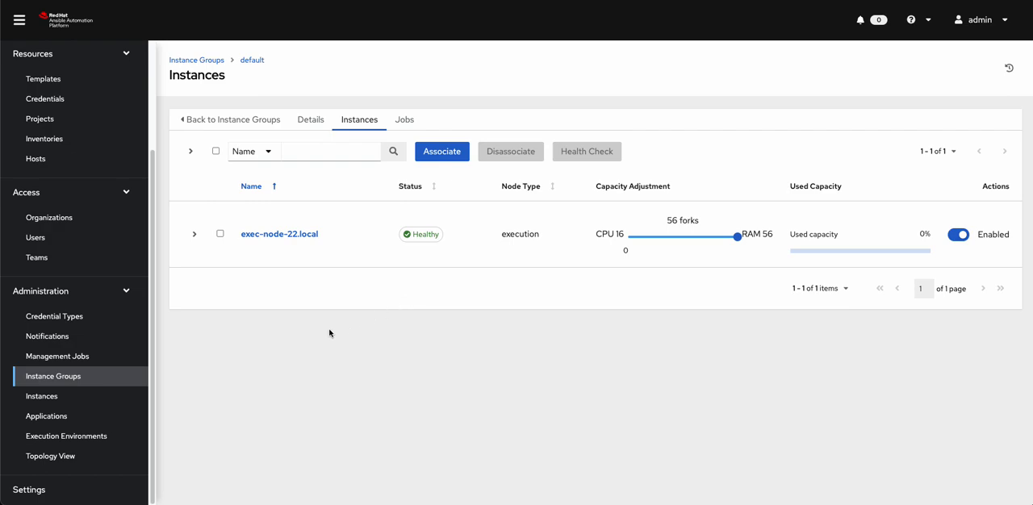
{"action": "mouse_move", "coordinate": [452, 294]}
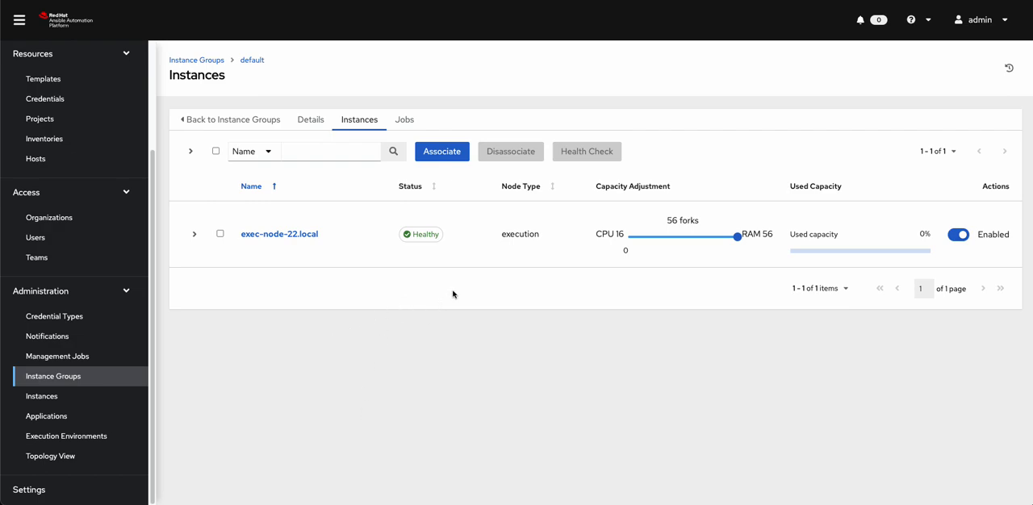
{"action": "mouse_move", "coordinate": [513, 279]}
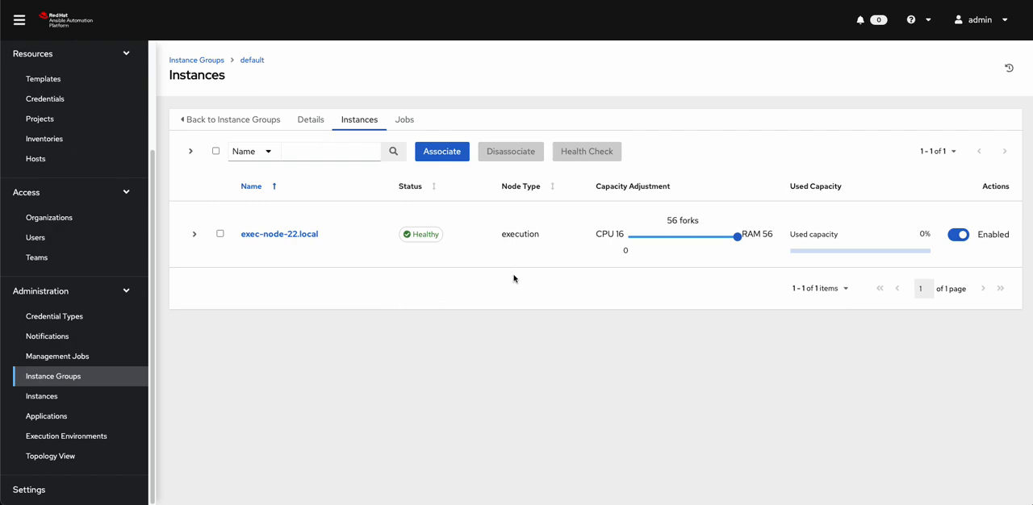
{"action": "mouse_move", "coordinate": [536, 257]}
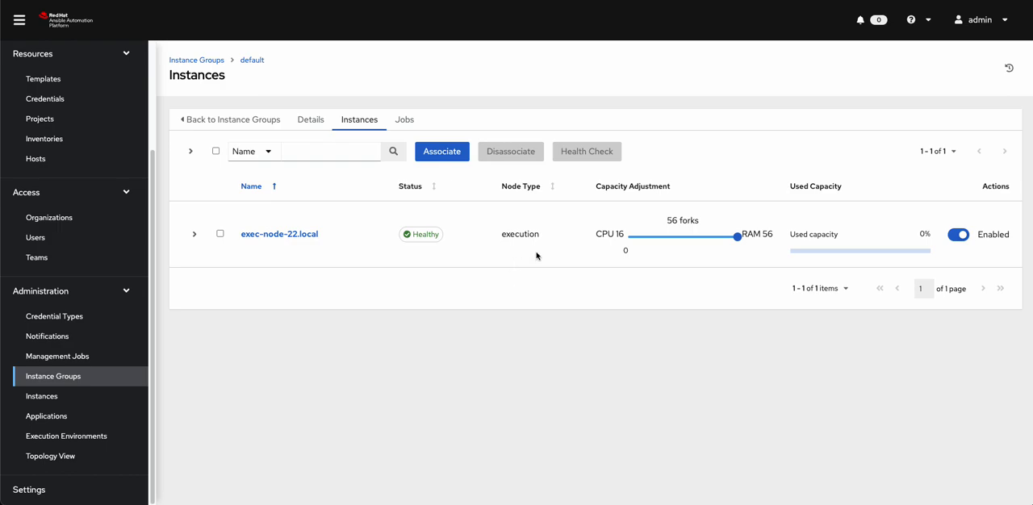
{"action": "mouse_move", "coordinate": [339, 92]}
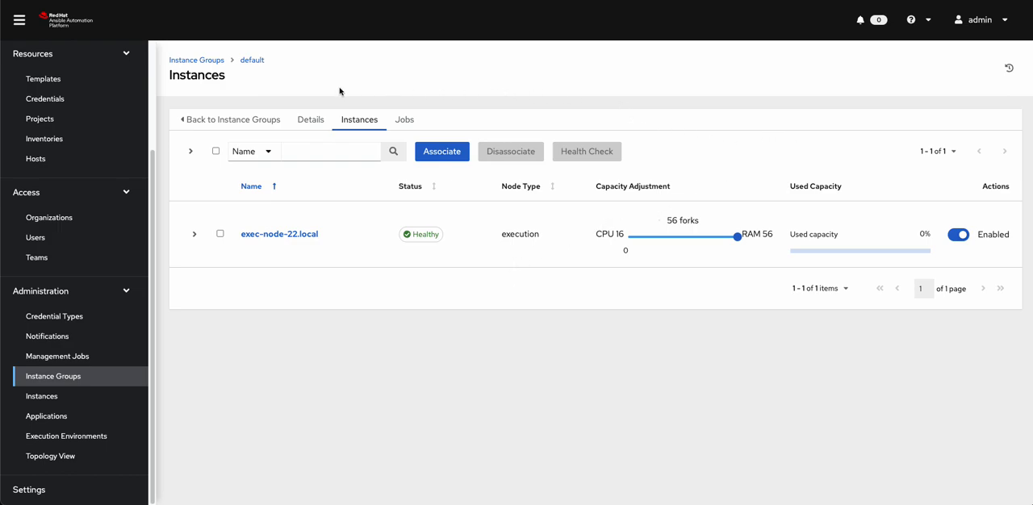
{"action": "mouse_move", "coordinate": [594, 337]}
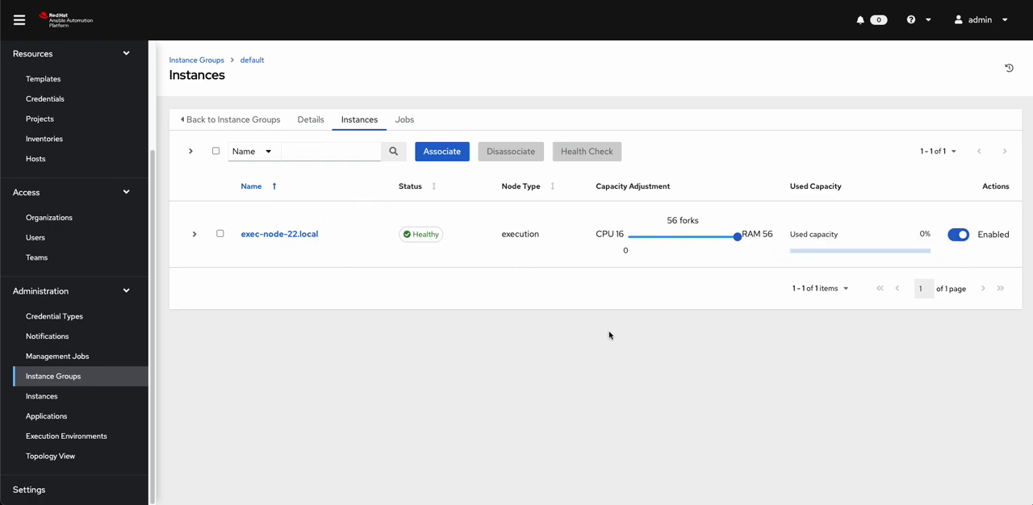
{"action": "mouse_move", "coordinate": [797, 472]}
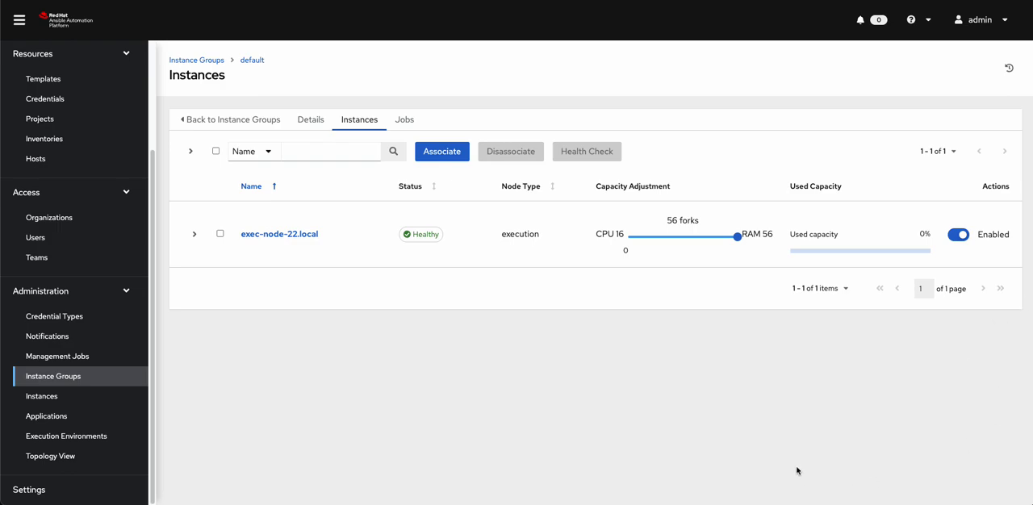
{"action": "mouse_move", "coordinate": [775, 378]}
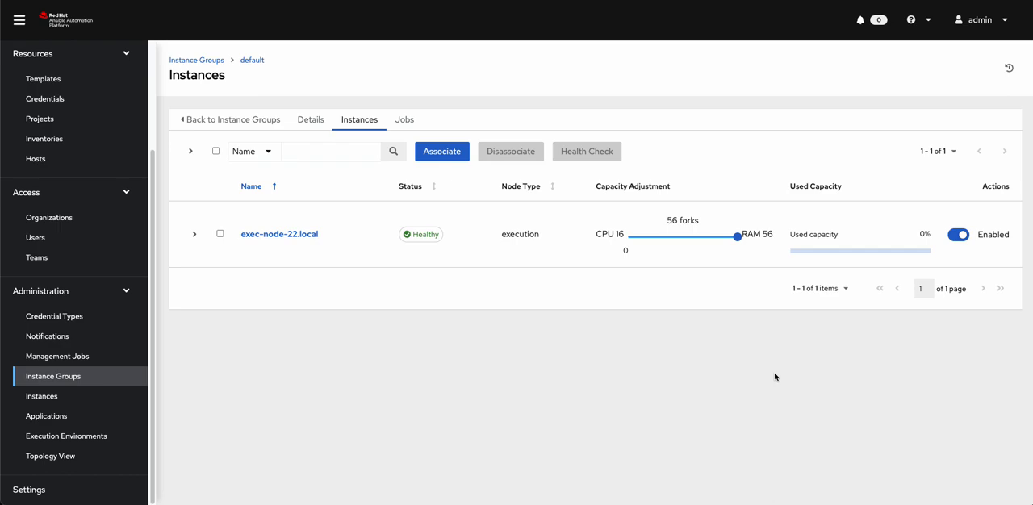
{"action": "mouse_move", "coordinate": [178, 245]}
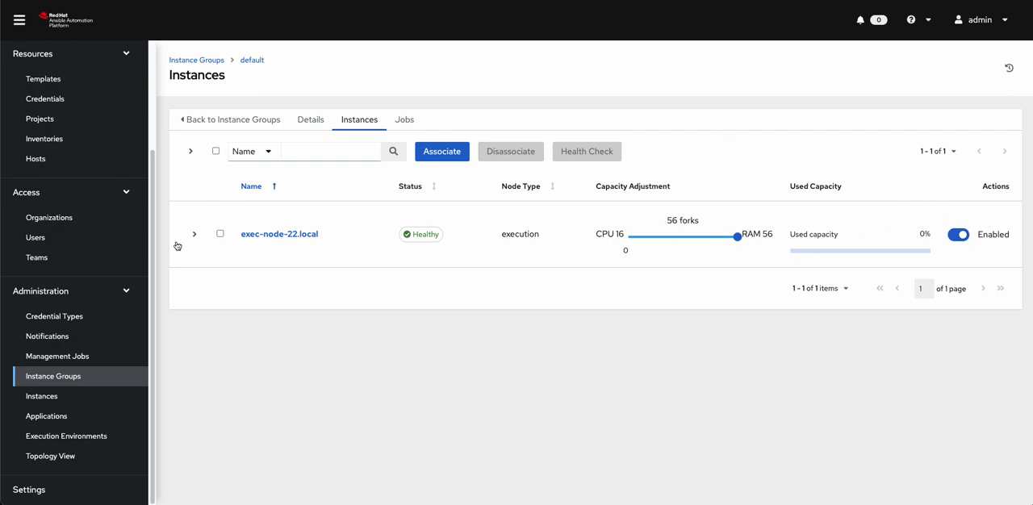
{"action": "mouse_move", "coordinate": [36, 277]}
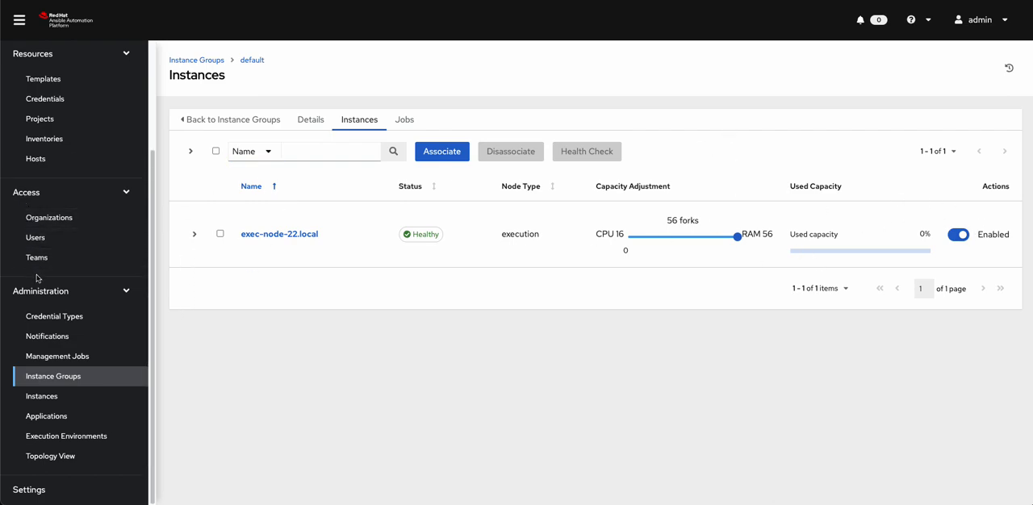
Step: Bring up the job templates list, then move to the exec-node-22 terminal session
{"action": "left_click", "coordinate": [44, 78]}
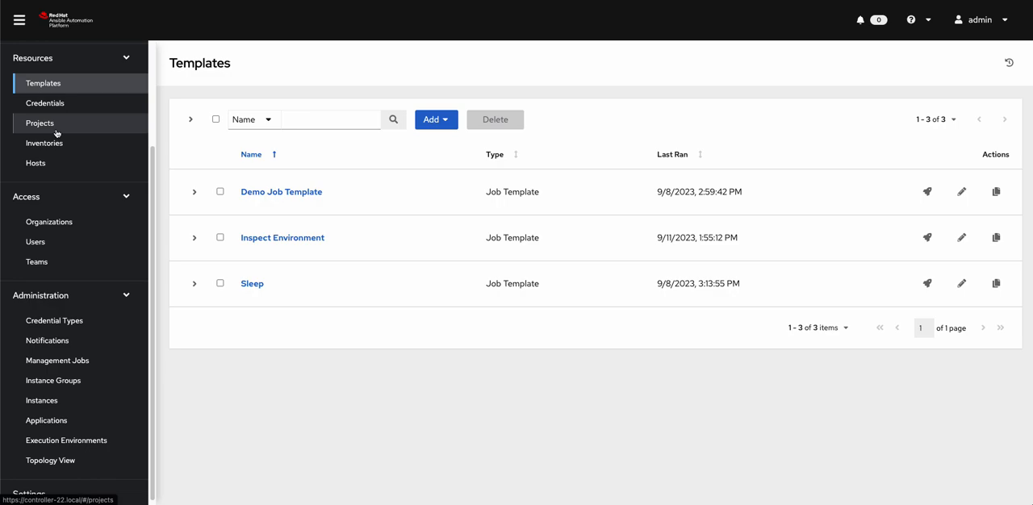
{"action": "mouse_move", "coordinate": [684, 112]}
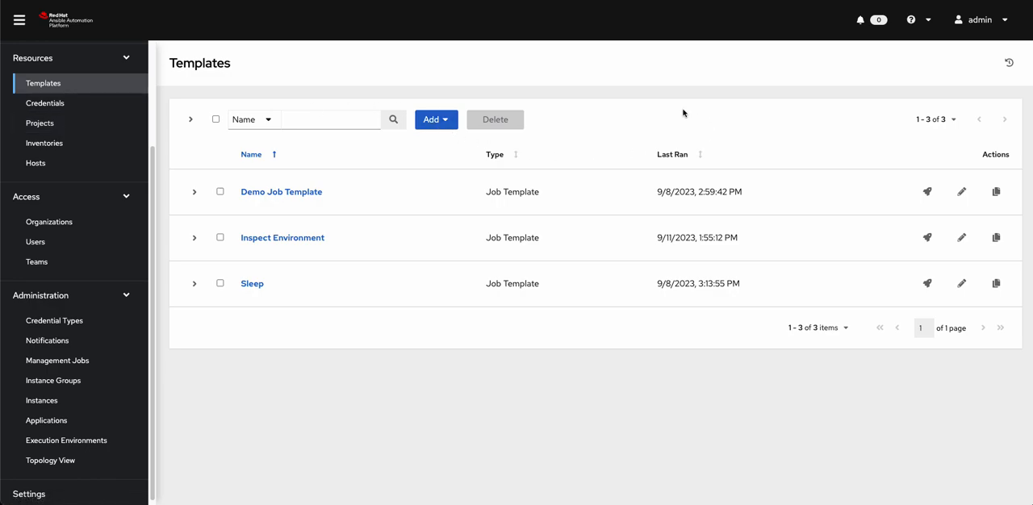
{"action": "mouse_move", "coordinate": [284, 324]}
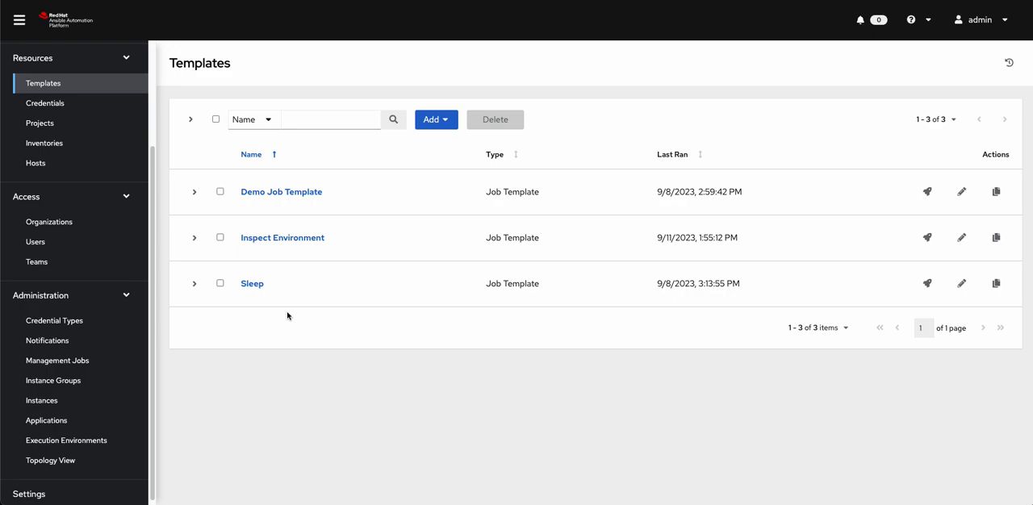
{"action": "left_click", "coordinate": [252, 284]}
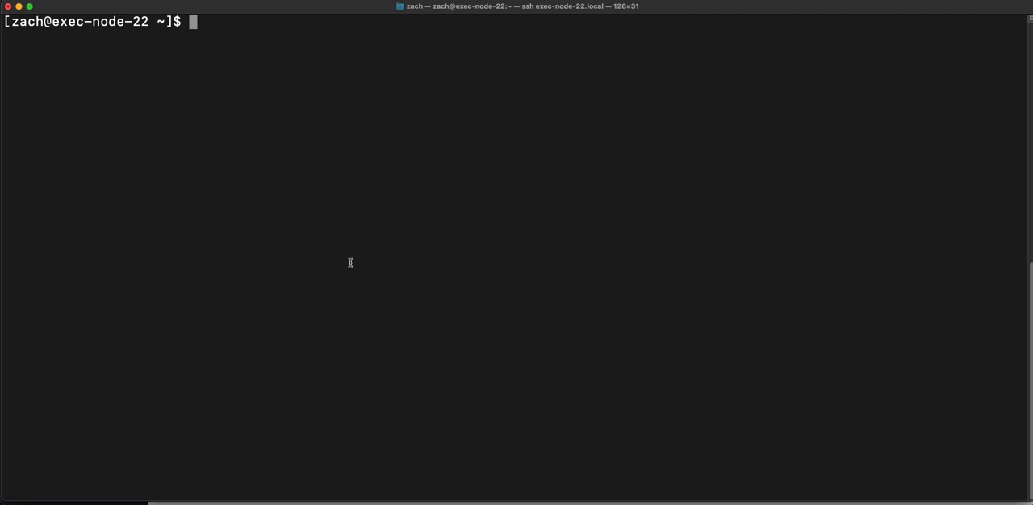
{"action": "mouse_move", "coordinate": [20, 24]}
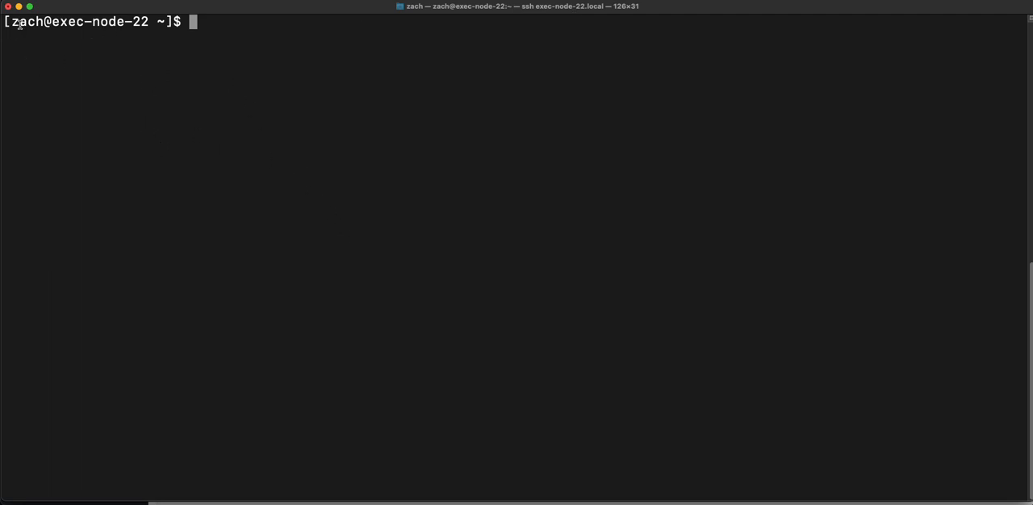
{"action": "mouse_move", "coordinate": [238, 50]}
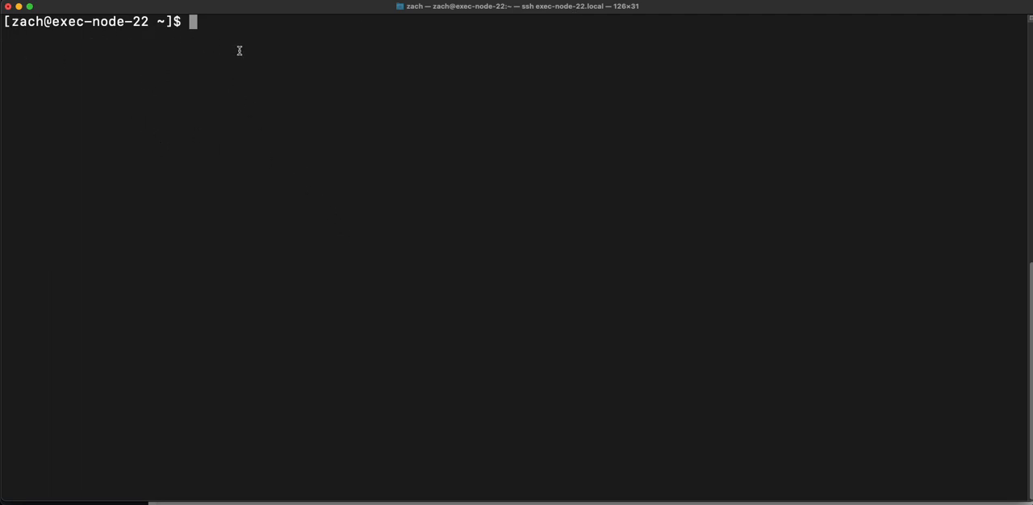
{"action": "mouse_move", "coordinate": [239, 74]}
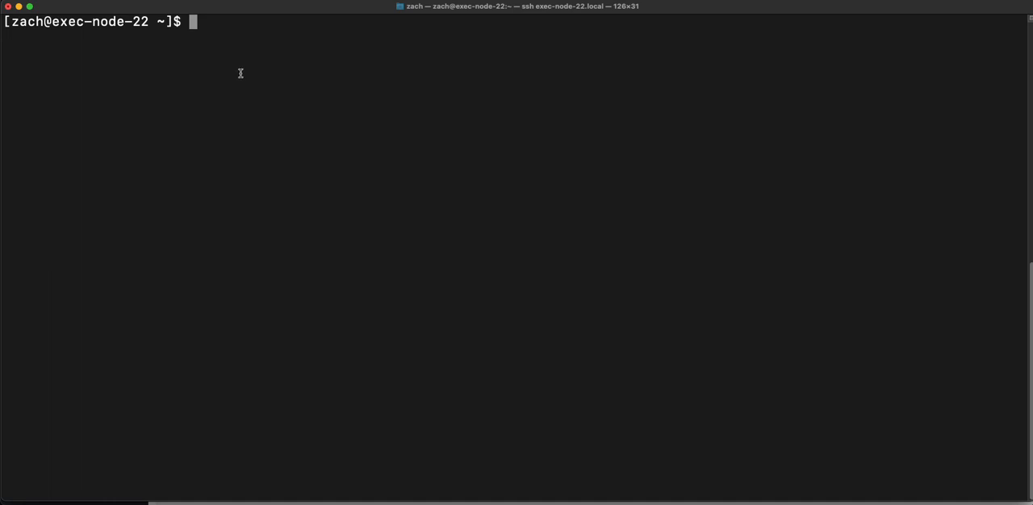
Step: Become the awx user on exec-node-22 via sudo su - awx
{"action": "type", "text": "sudo"}
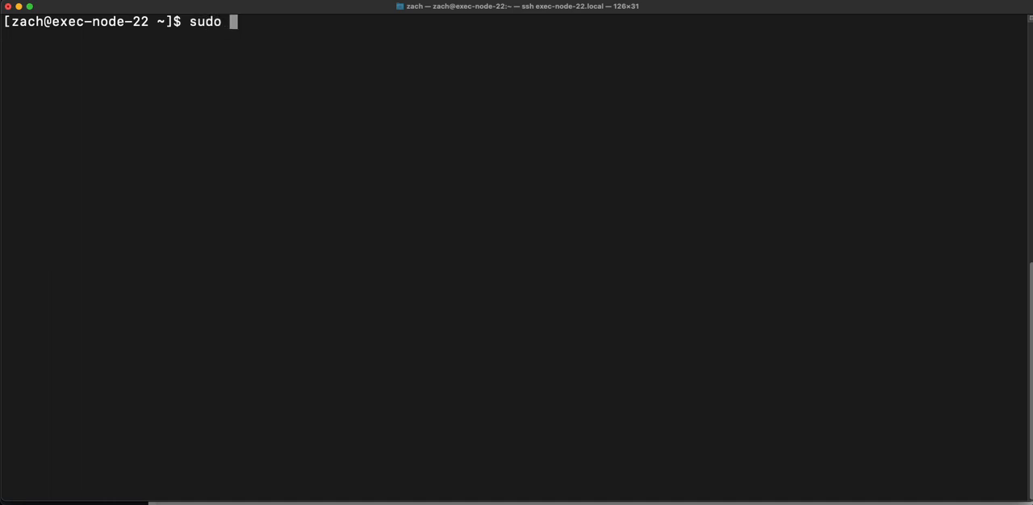
{"action": "type", "text": "su - awx"}
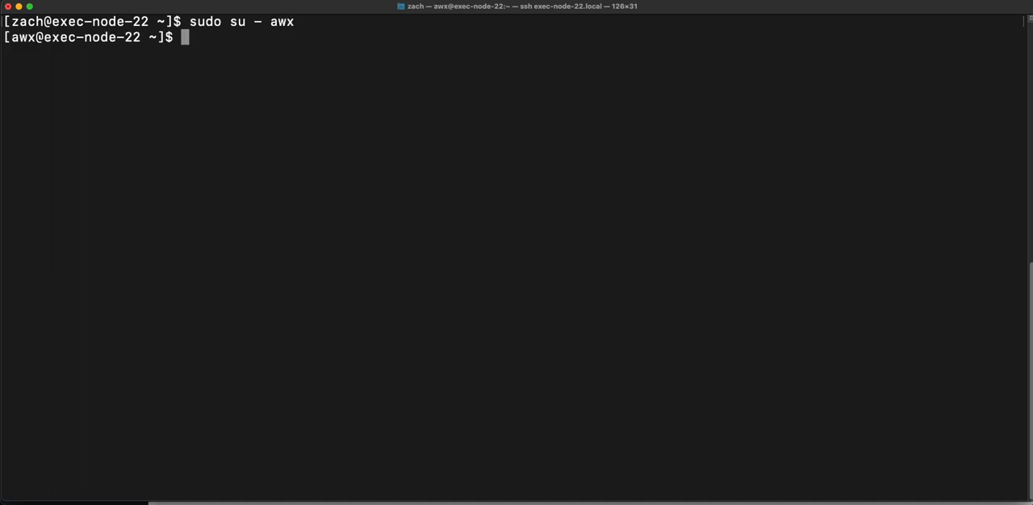
Step: Query receptor status with receptorctl on socket /var/run/awx-receptor/receptor.sock
{"action": "type", "text": "recep"}
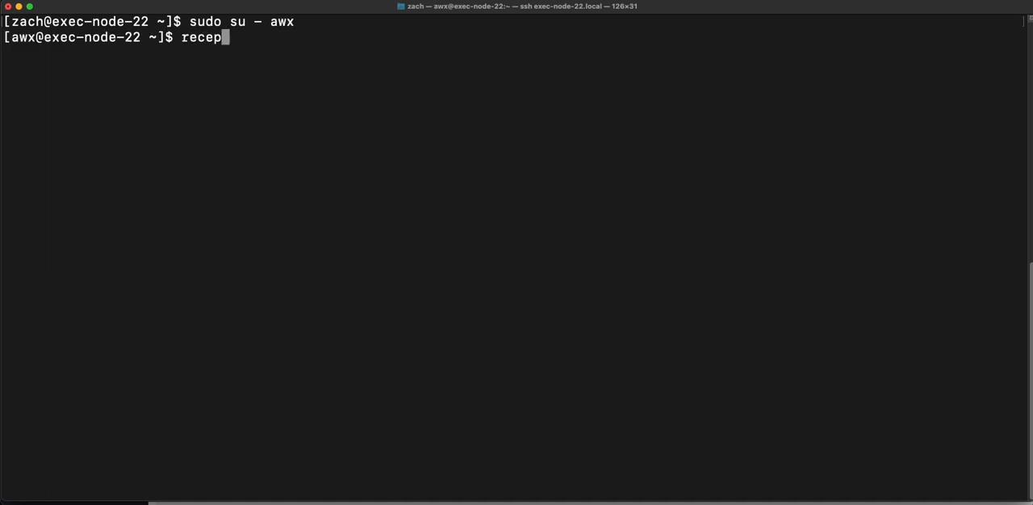
{"action": "type", "text": "t"}
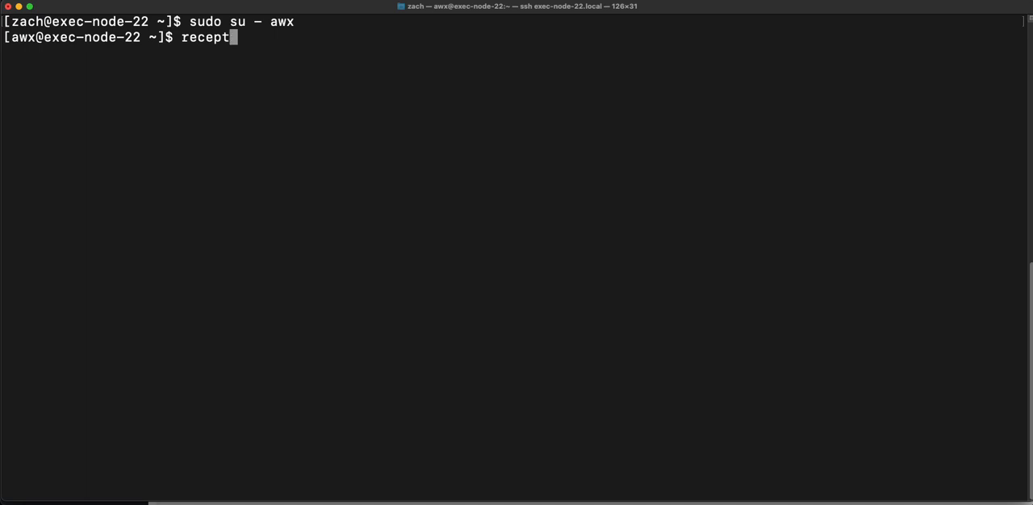
{"action": "type", "text": "orc"}
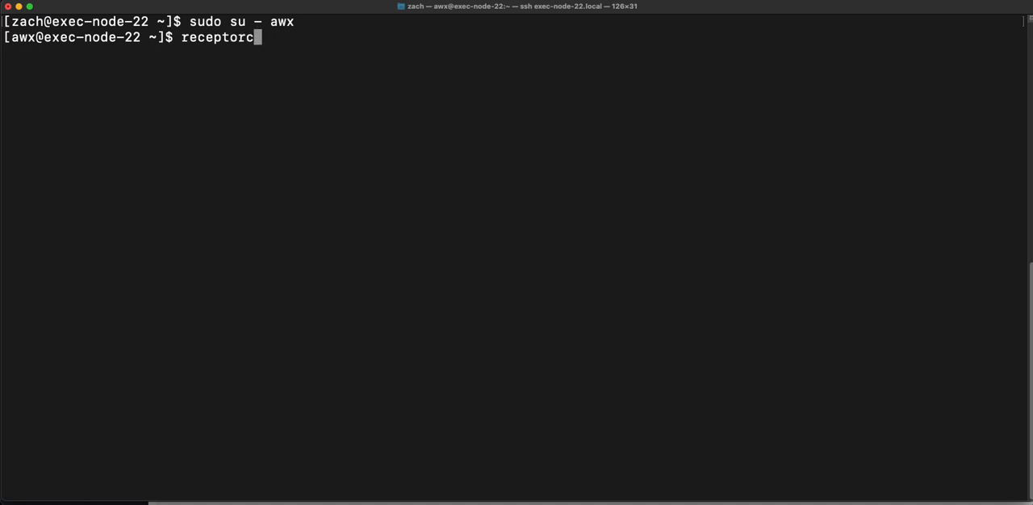
{"action": "type", "text": "tl --soc"}
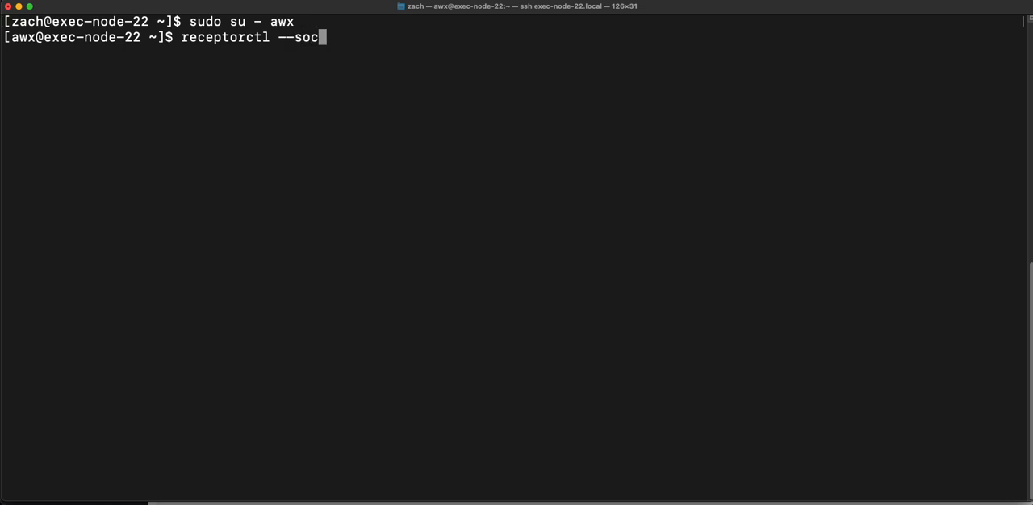
{"action": "type", "text": "ket /va"}
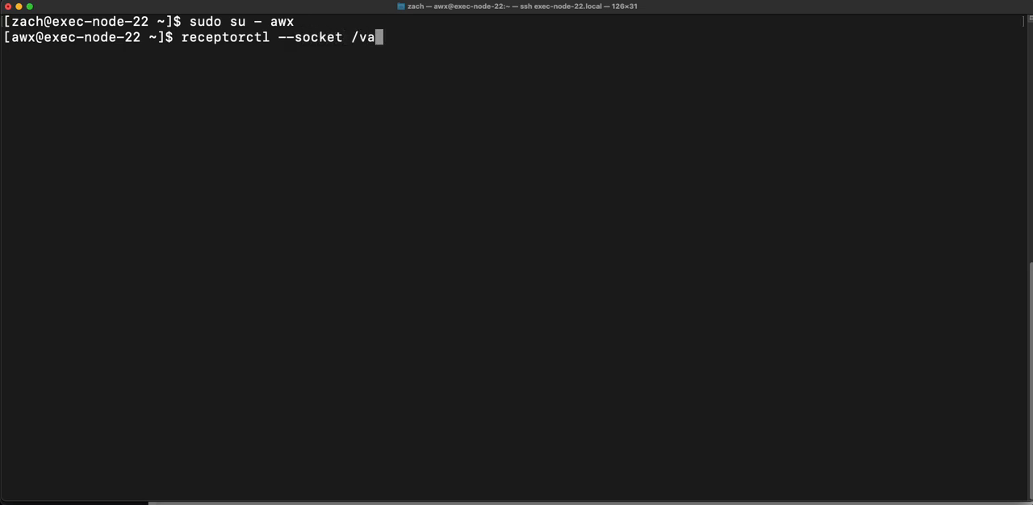
{"action": "type", "text": "r/run"}
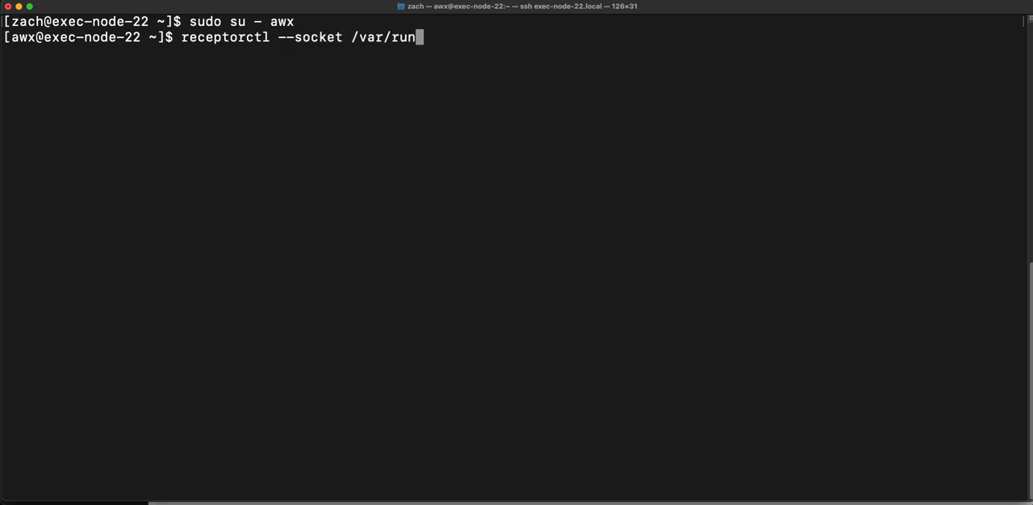
{"action": "type", "text": "/awx-"}
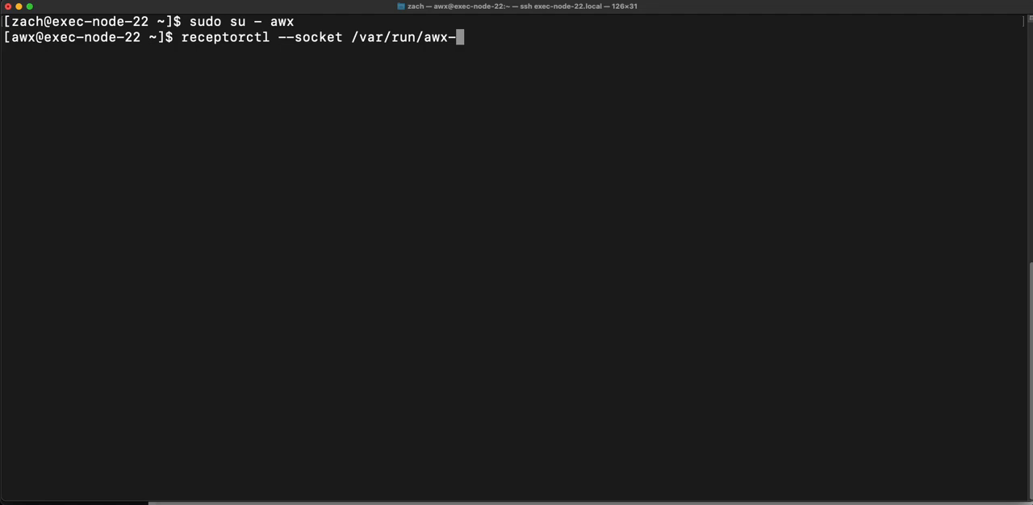
{"action": "type", "text": "rec"}
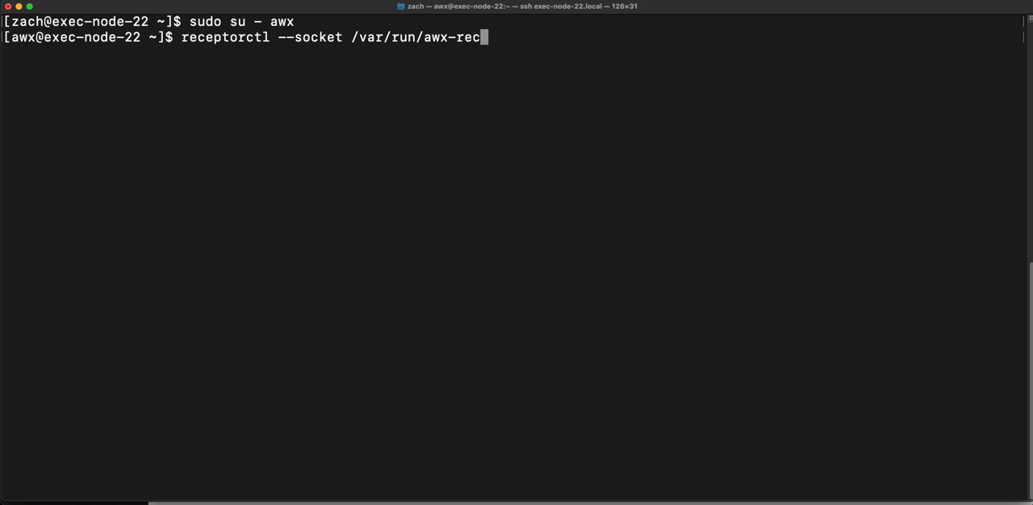
{"action": "type", "text": "eptor/"}
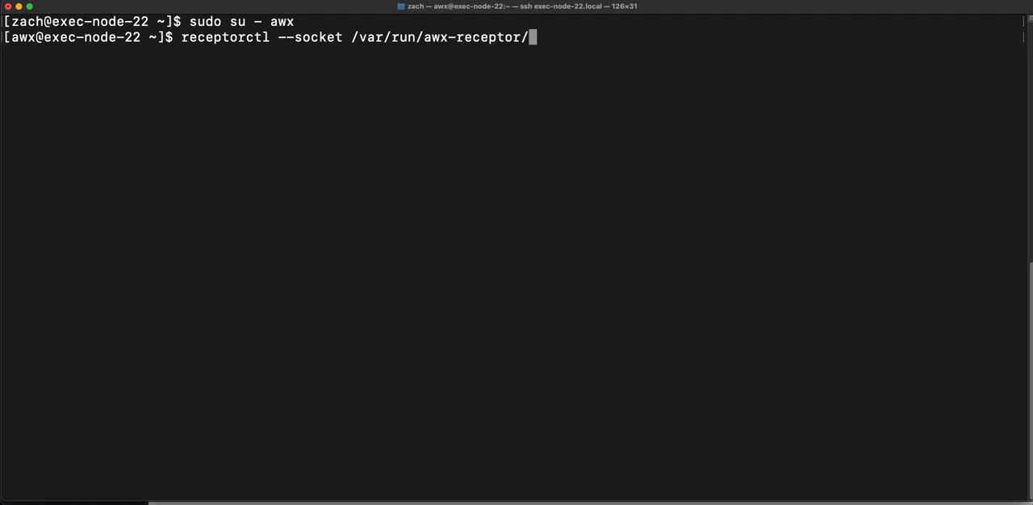
{"action": "type", "text": "receptor.sock status"}
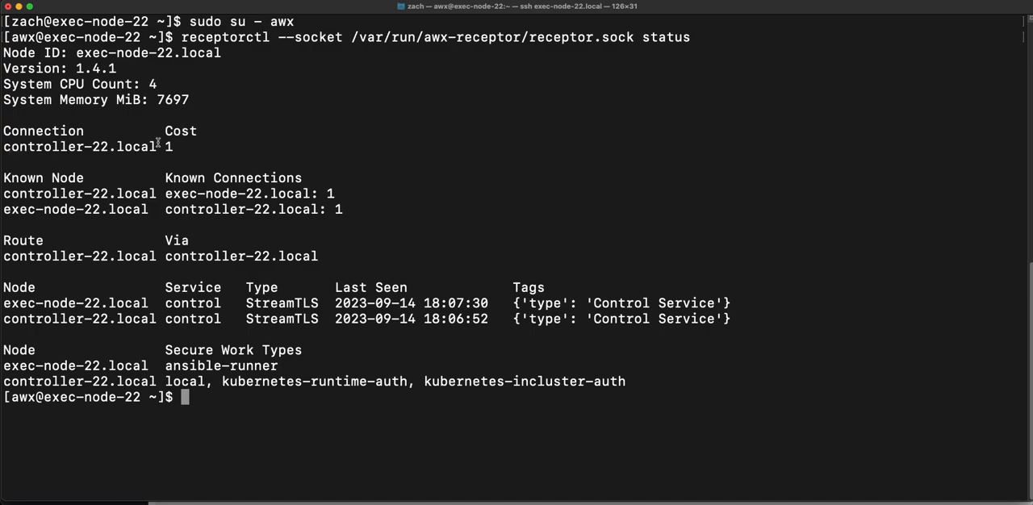
{"action": "mouse_move", "coordinate": [484, 145]}
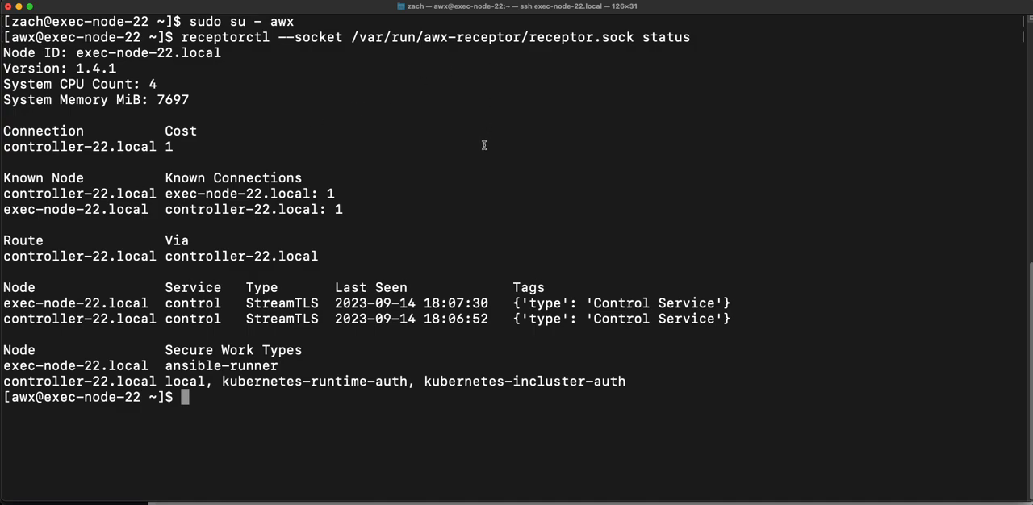
{"action": "mouse_move", "coordinate": [222, 149]}
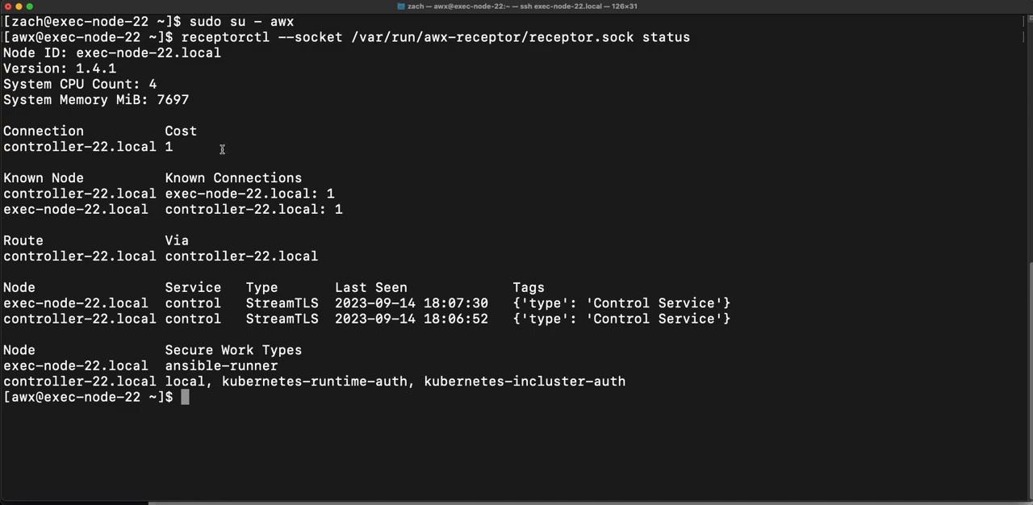
{"action": "mouse_move", "coordinate": [785, 72]}
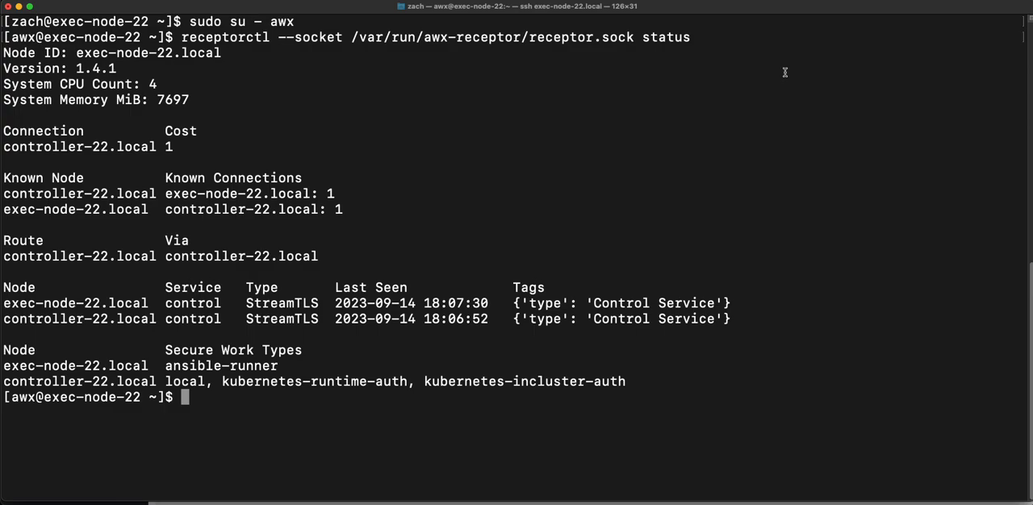
{"action": "mouse_move", "coordinate": [493, 274]}
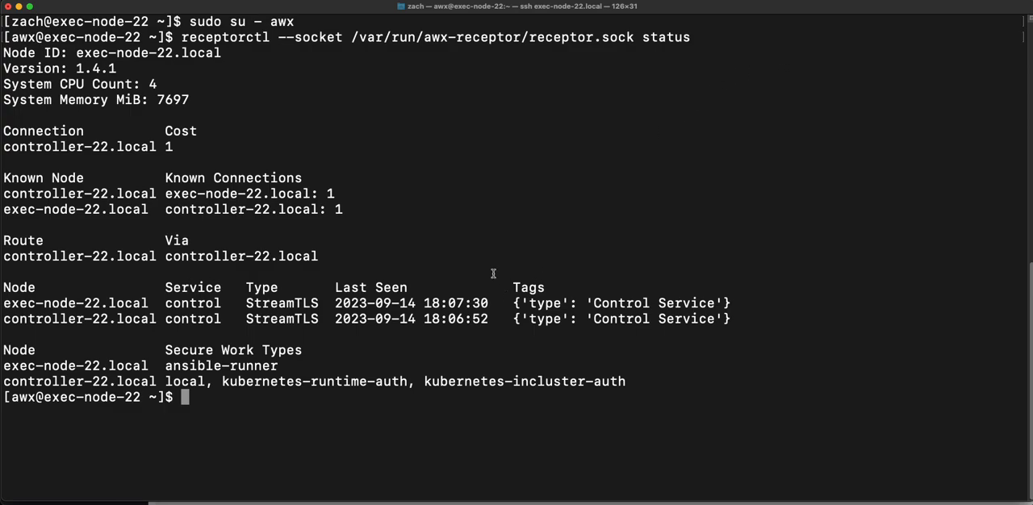
{"action": "mouse_move", "coordinate": [381, 438]}
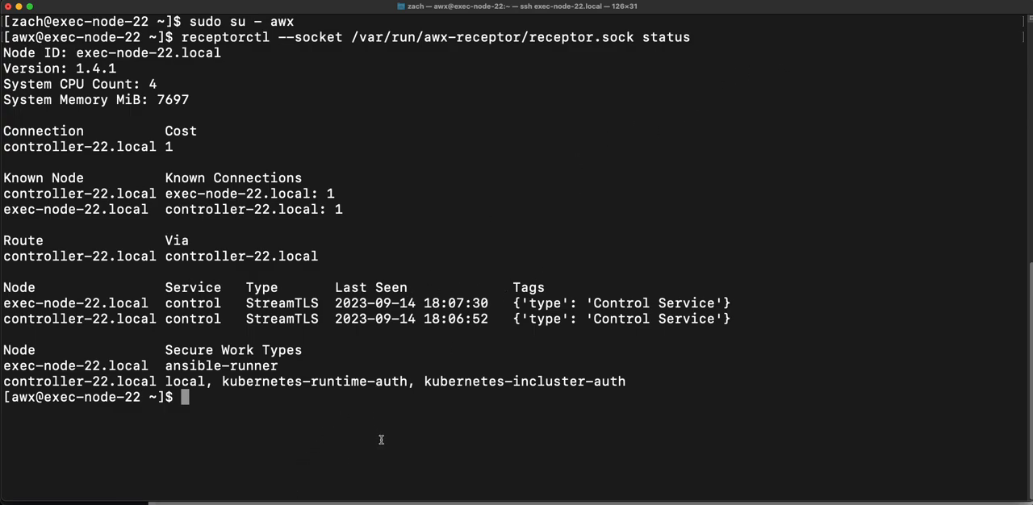
{"action": "mouse_move", "coordinate": [397, 397]}
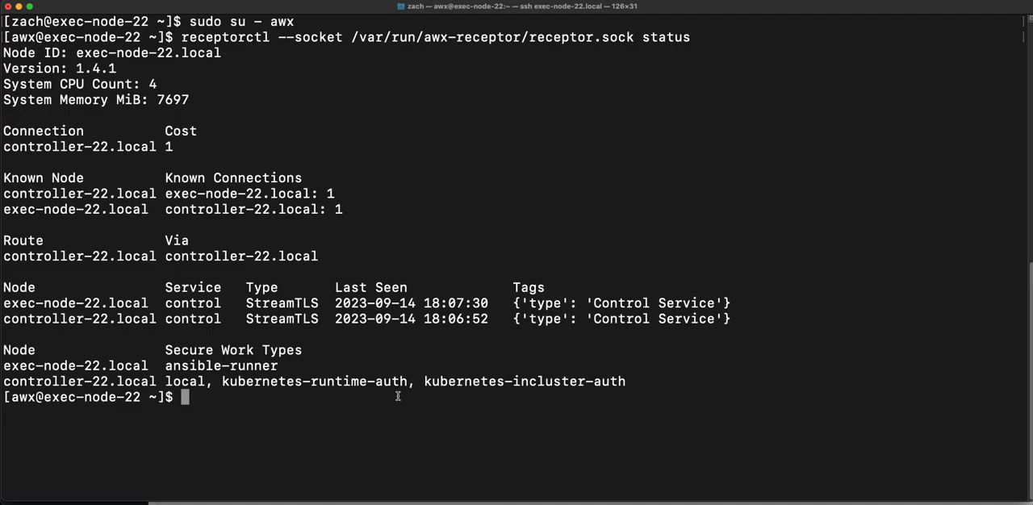
Step: Run receptorctl work list on the awx receptor socket; it returns an empty object
{"action": "type", "text": "receptorctl --socket /var/run/awx-receptor/receptor.sock status"}
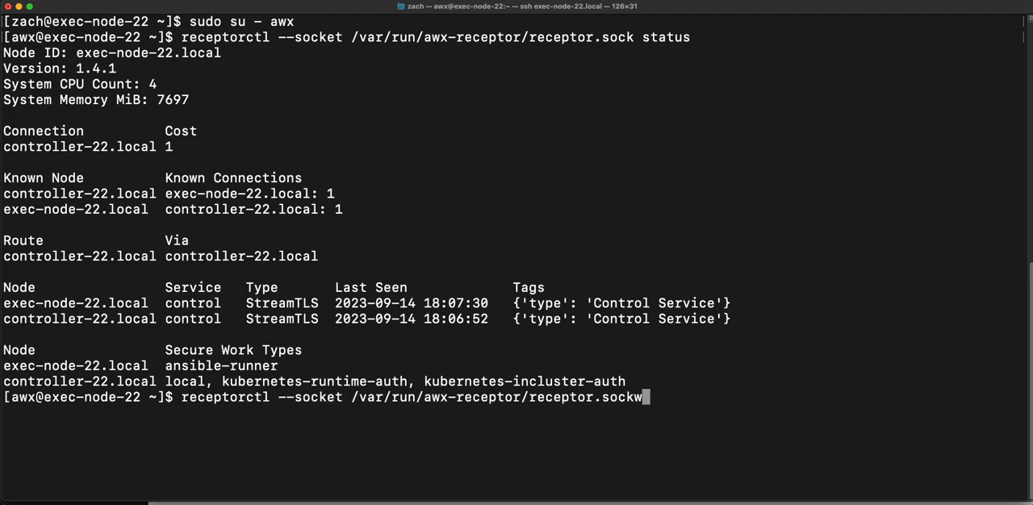
{"action": "type", "text": "\" wor\""}
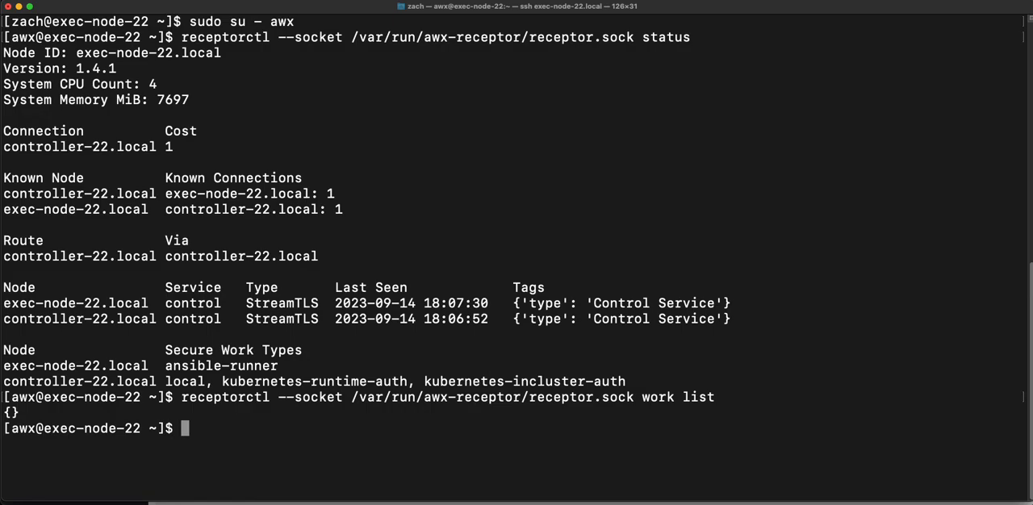
{"action": "type", "text": "cl"}
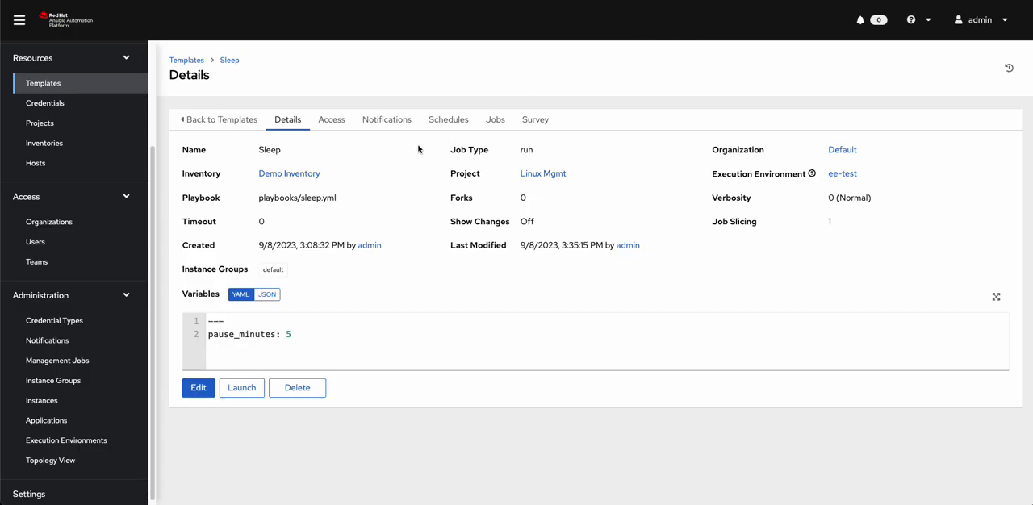
{"action": "mouse_move", "coordinate": [274, 310]}
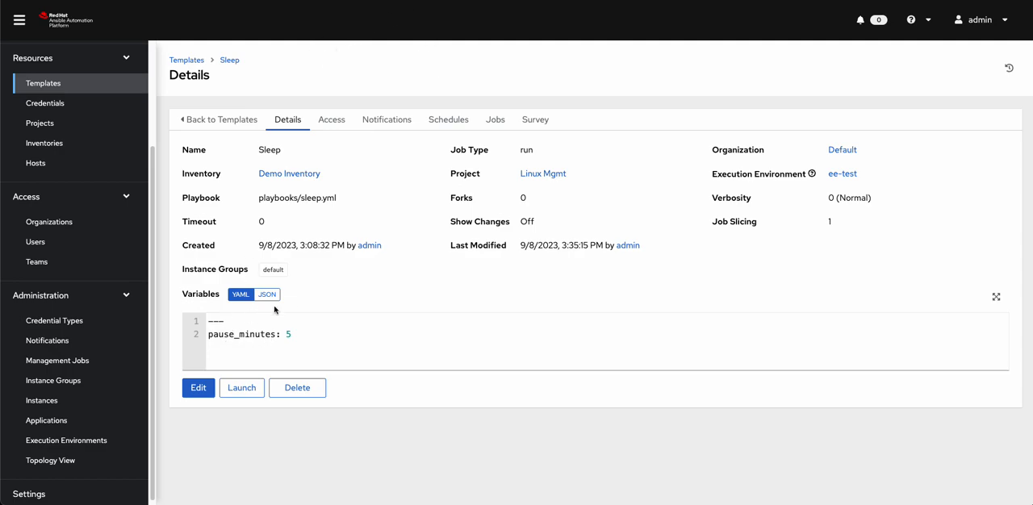
{"action": "mouse_move", "coordinate": [400, 246]}
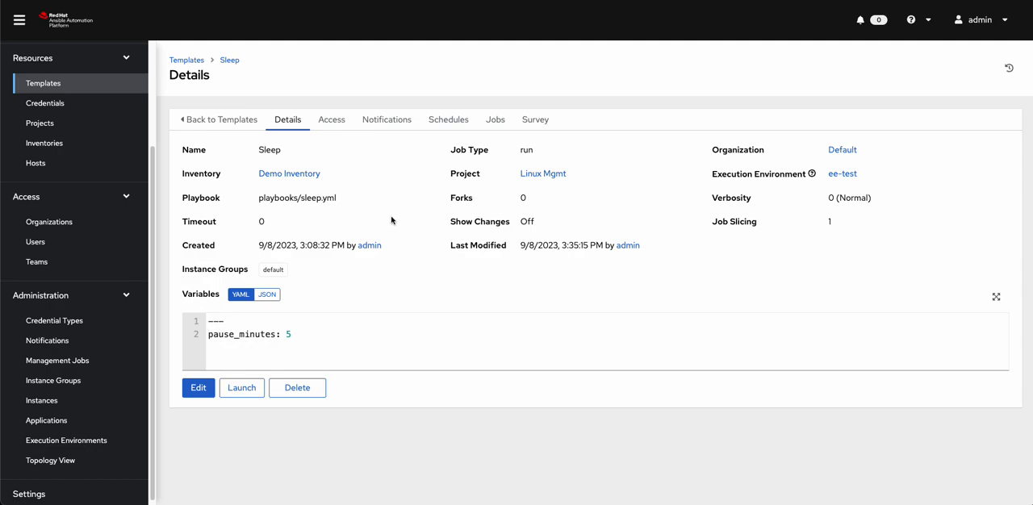
{"action": "mouse_move", "coordinate": [358, 239]}
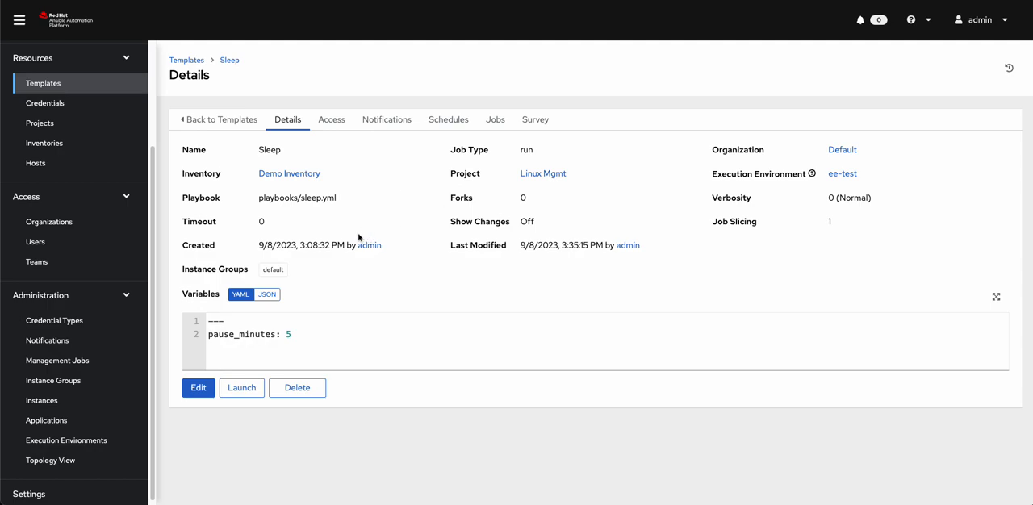
{"action": "mouse_move", "coordinate": [326, 282]}
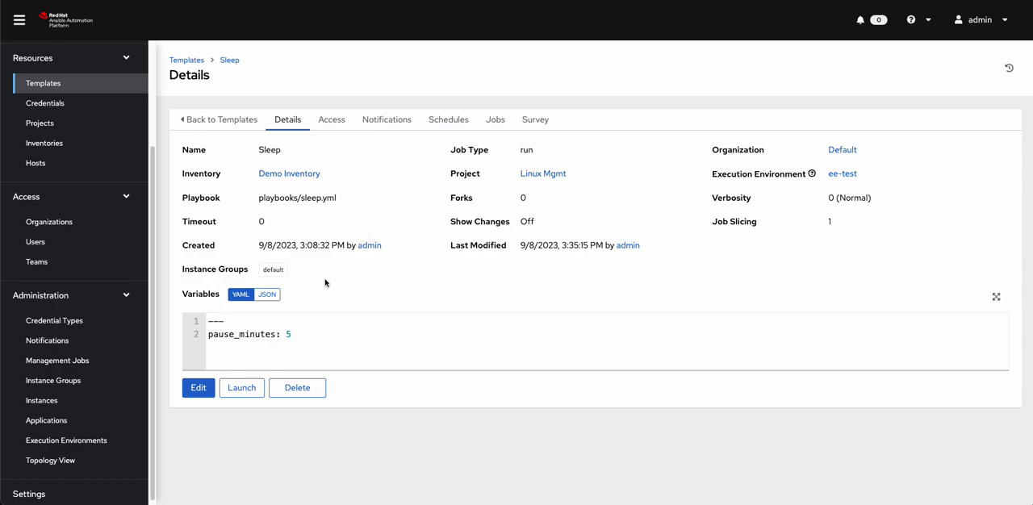
Step: Launch a job from the Sleep template with pause_minutes set to 5
{"action": "left_click", "coordinate": [220, 355]}
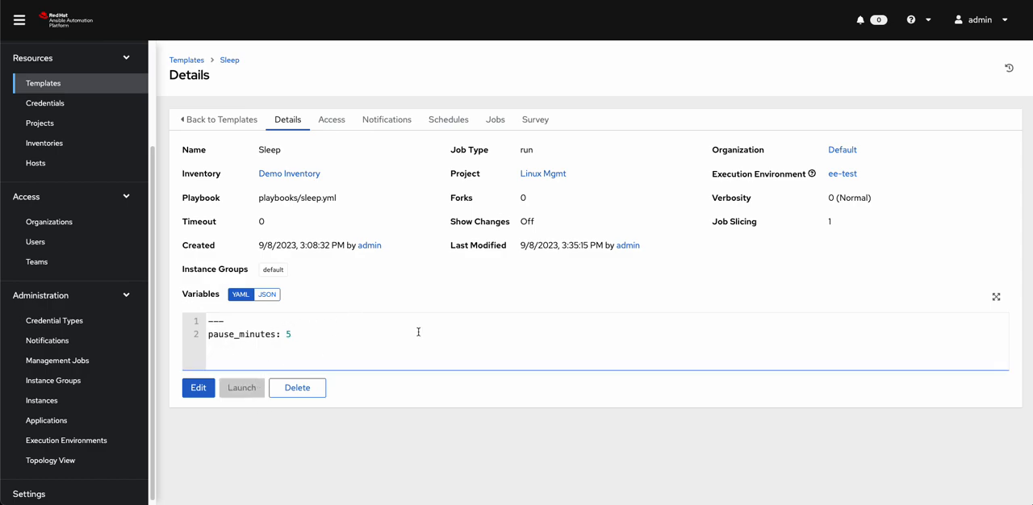
Step: Watch job 31 - Sleep running with its output still pending
{"action": "left_click", "coordinate": [242, 387]}
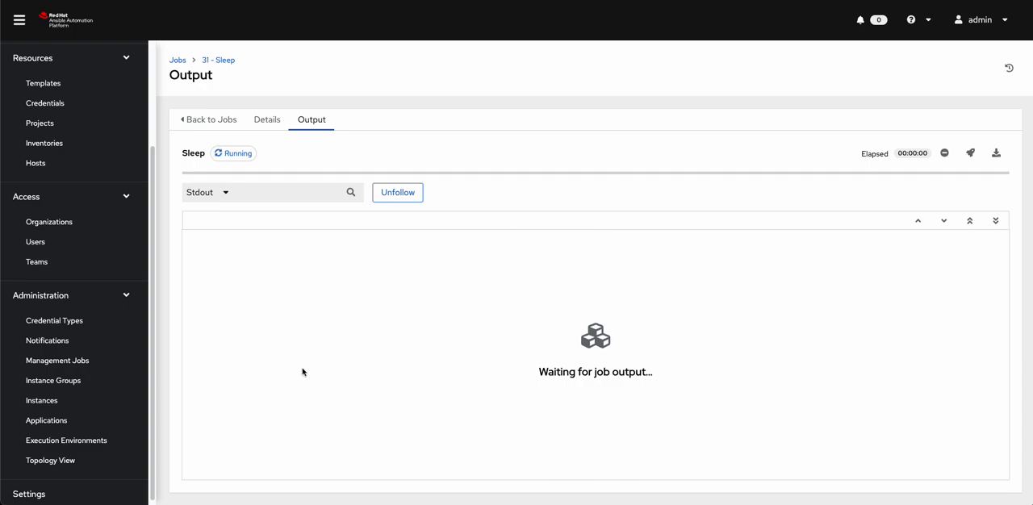
{"action": "mouse_move", "coordinate": [426, 266]}
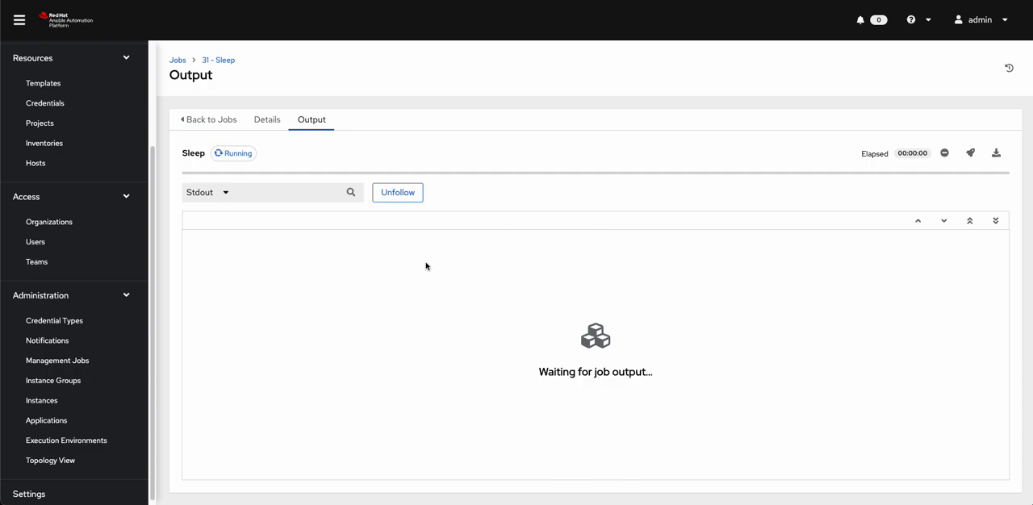
{"action": "mouse_move", "coordinate": [405, 281]}
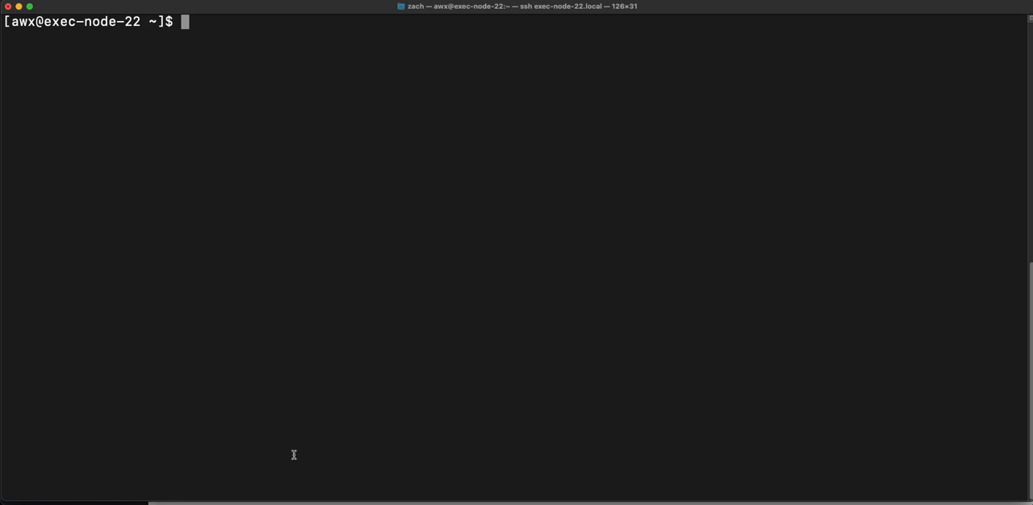
{"action": "mouse_move", "coordinate": [589, 166]}
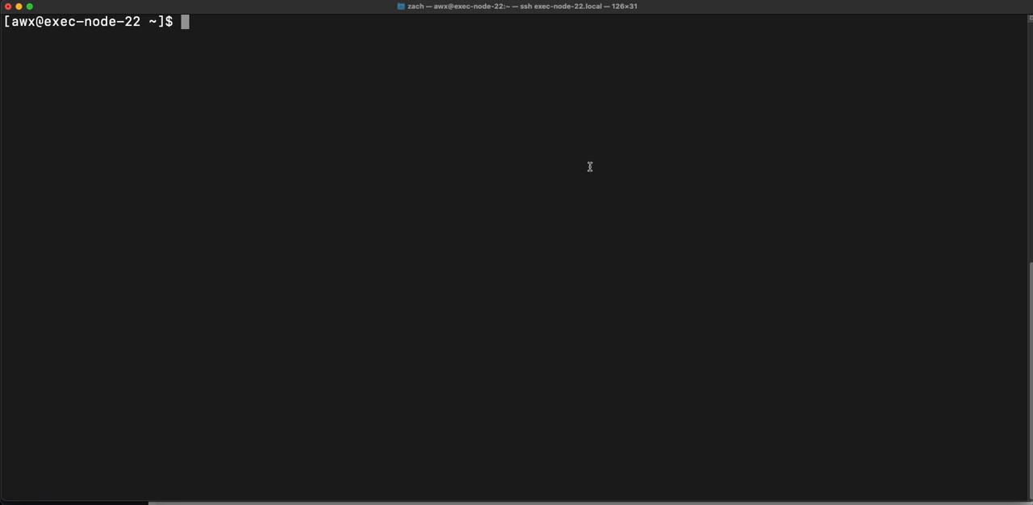
Step: Rerun receptorctl work list, now showing the running ansible-runner unit ZQ4gRPiN
{"action": "type", "text": "receptorctl --socket /var/run/awx-receptor/receptor.sock work list"}
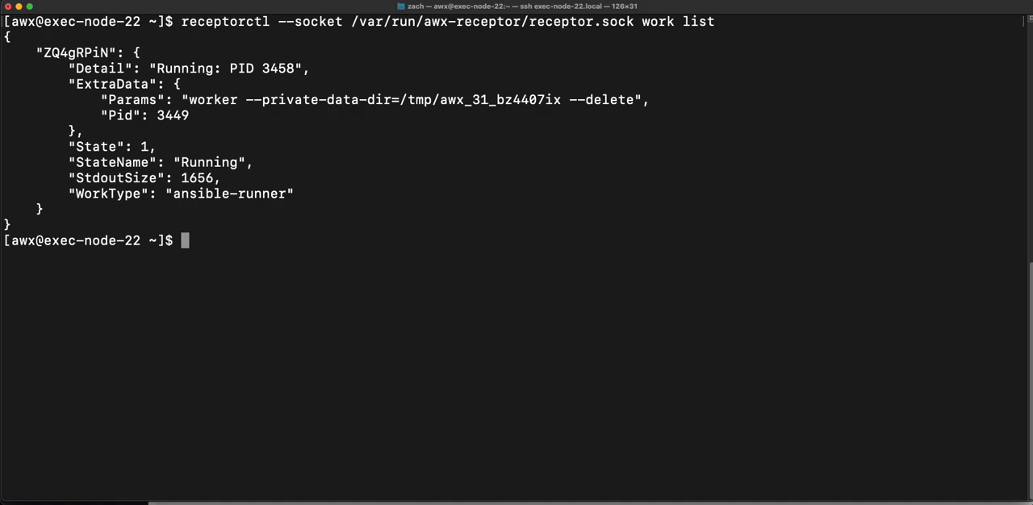
{"action": "mouse_move", "coordinate": [439, 319]}
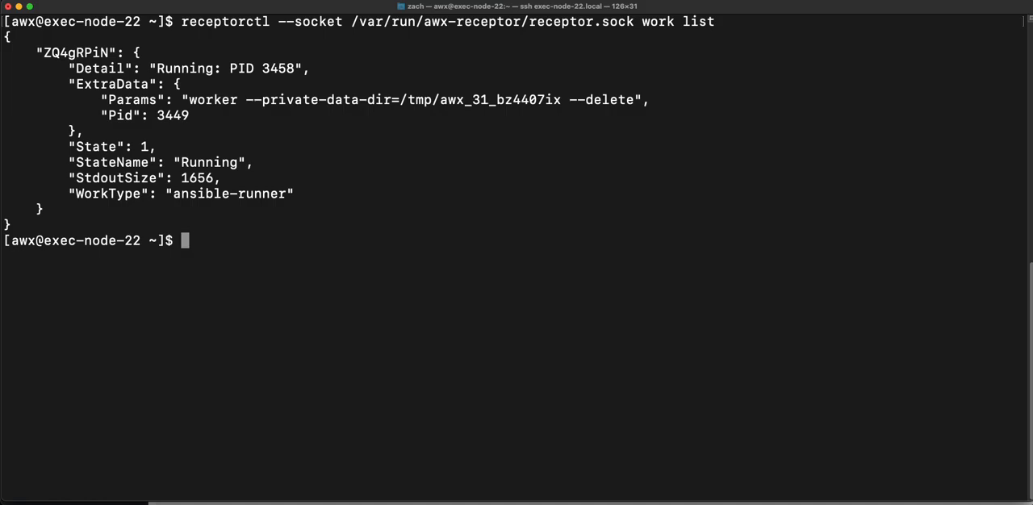
{"action": "mouse_move", "coordinate": [494, 225]}
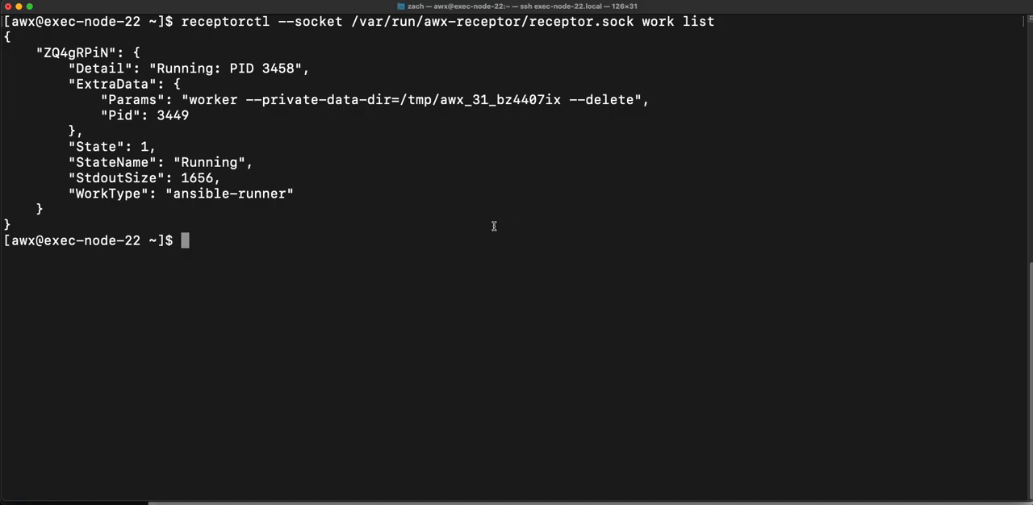
{"action": "mouse_move", "coordinate": [507, 256]}
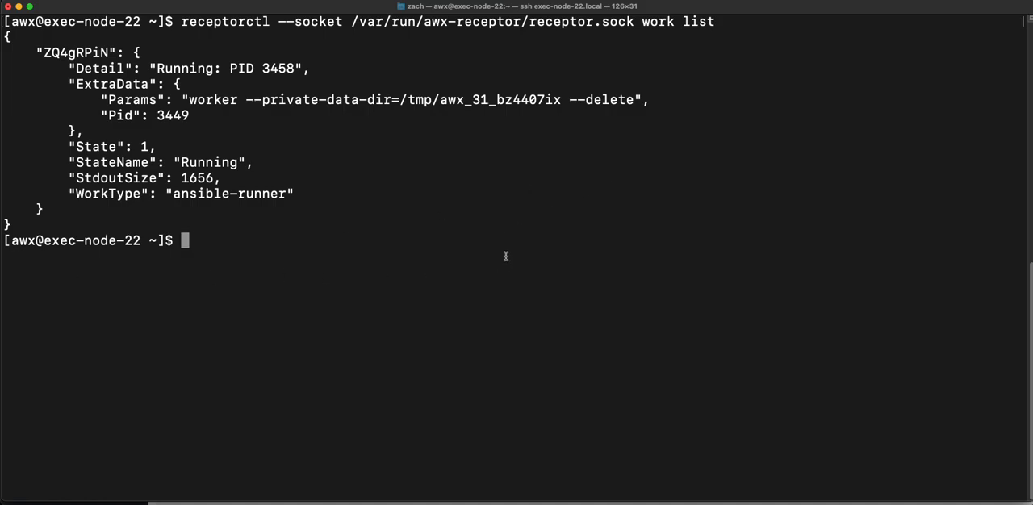
Step: Stream the work results of unit ZQ4gRPiN, showing the Sleep job's event JSON records
{"action": "type", "text": "receptorctl --socket /var/run/awx-receptor/receptor.sock work"}
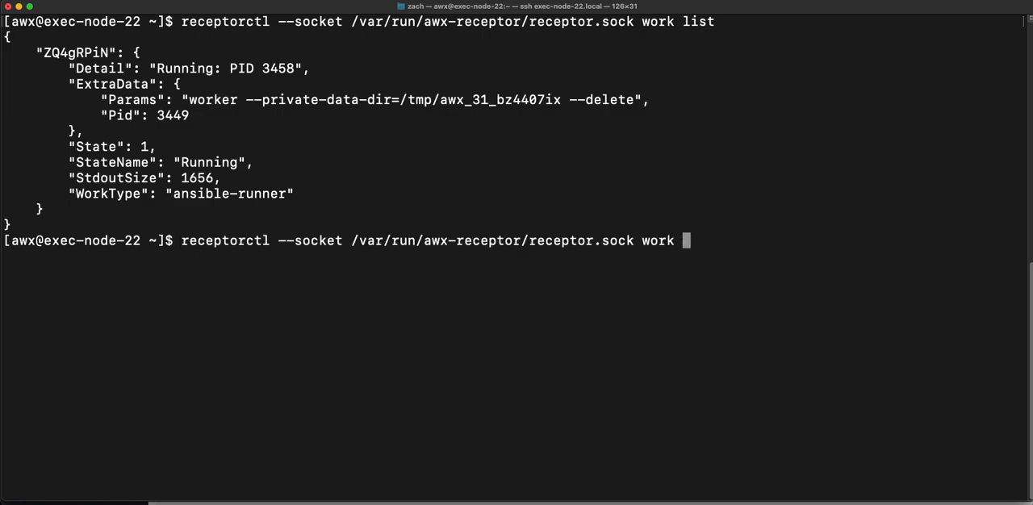
{"action": "type", "text": "result"}
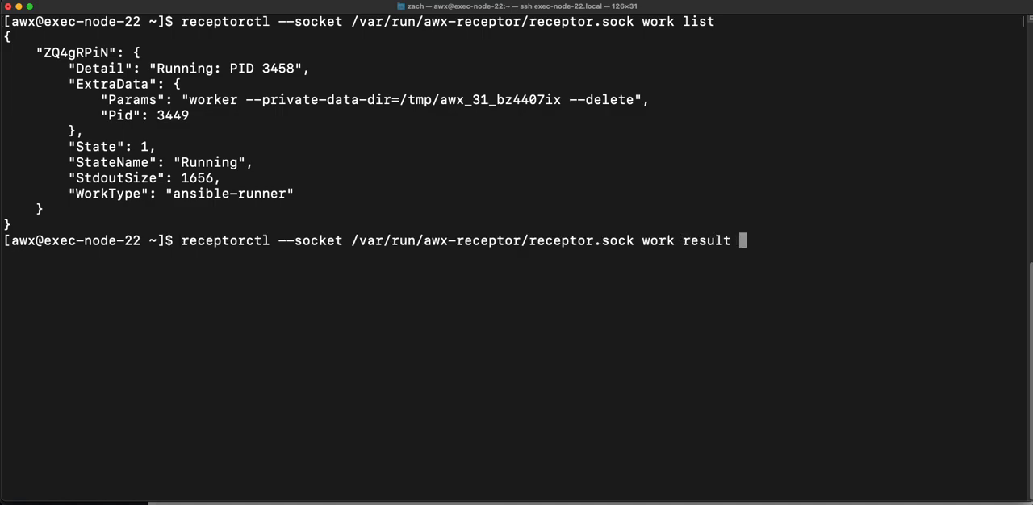
{"action": "type", "text": "s"}
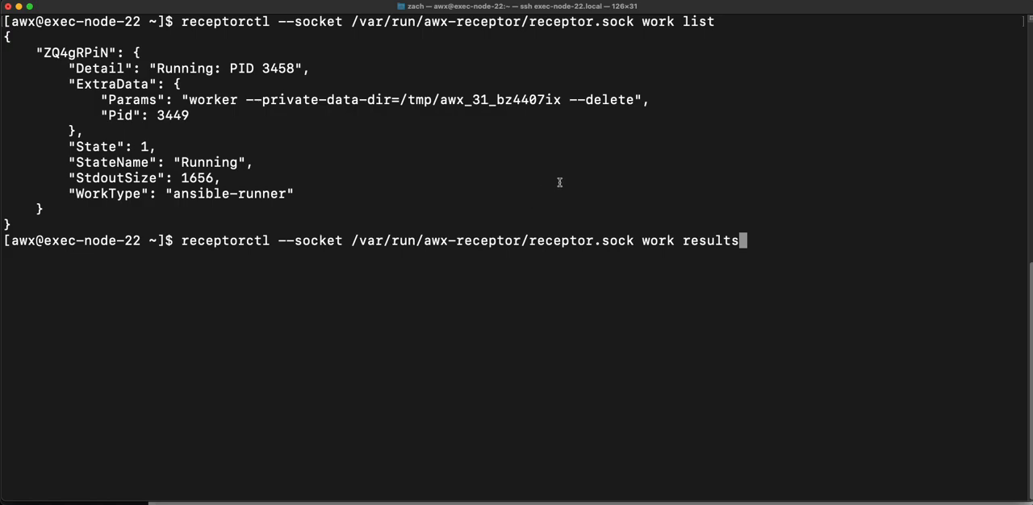
{"action": "double_click", "coordinate": [74, 52]}
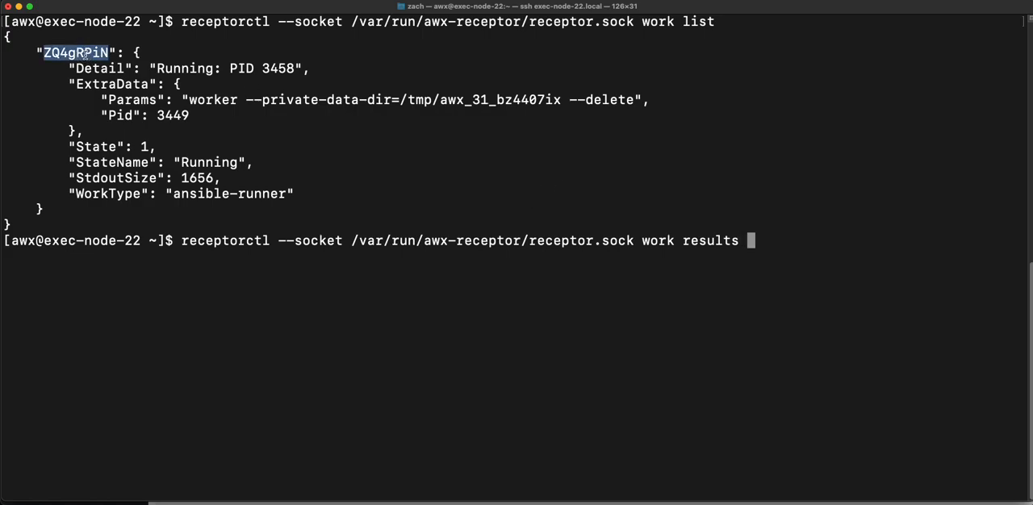
{"action": "type", "text": "ZQ4gRPiN"}
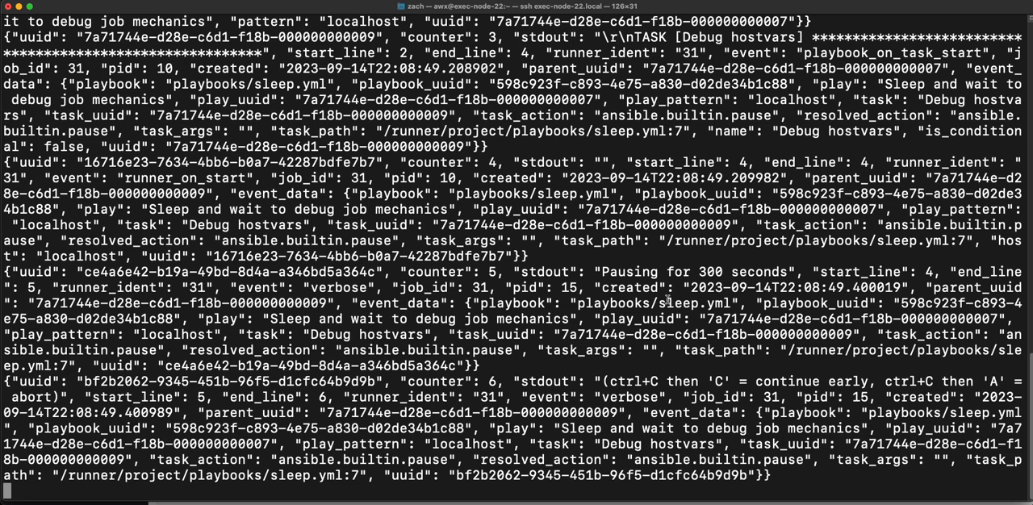
{"action": "mouse_move", "coordinate": [716, 426]}
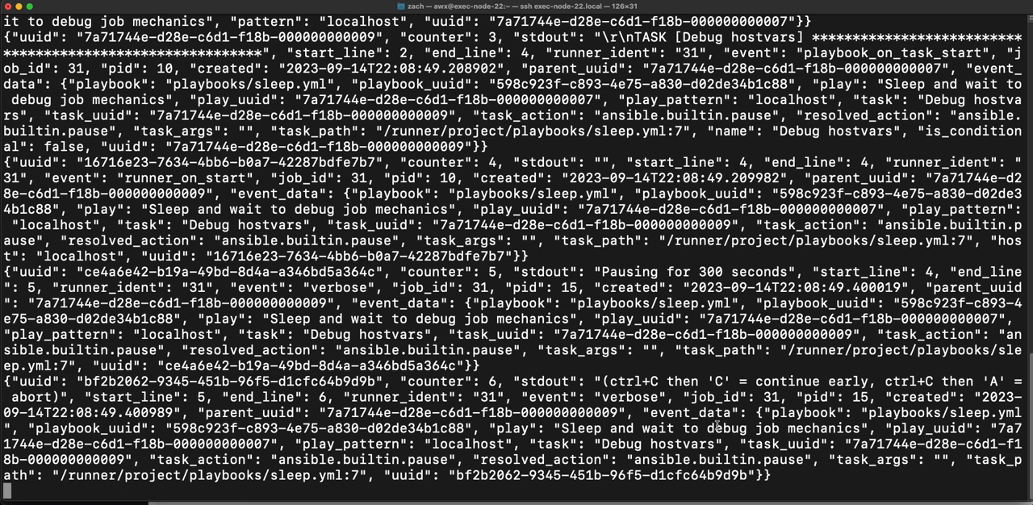
{"action": "mouse_move", "coordinate": [775, 477]}
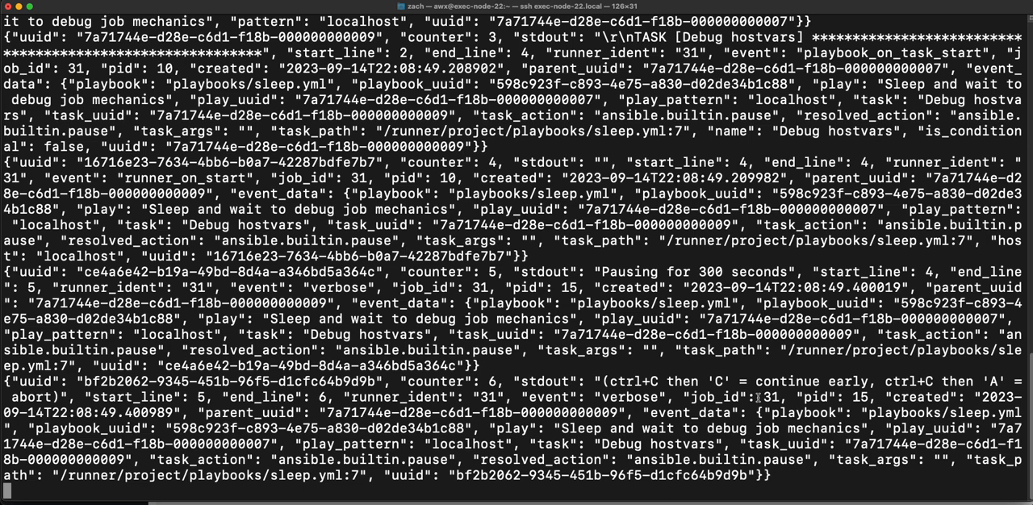
{"action": "mouse_move", "coordinate": [674, 365]}
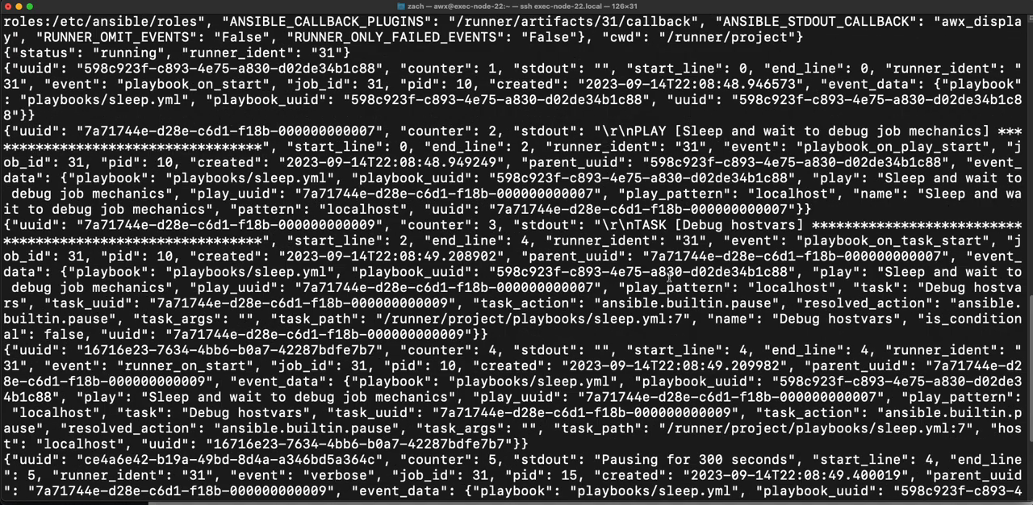
Step: Scroll the work results toward the opening starting-status JSON record
{"action": "scroll", "scroll_direction": "down", "scroll_amount": 3}
{"action": "type", "text": "json"}
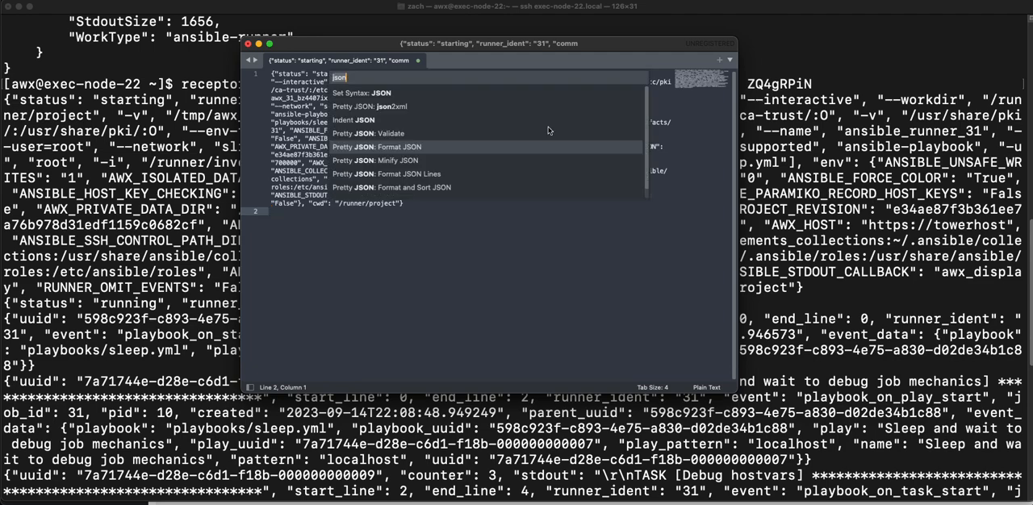
Step: Pretty-print the pasted job JSON to reveal its podman command arguments and env settings
{"action": "left_click", "coordinate": [375, 145]}
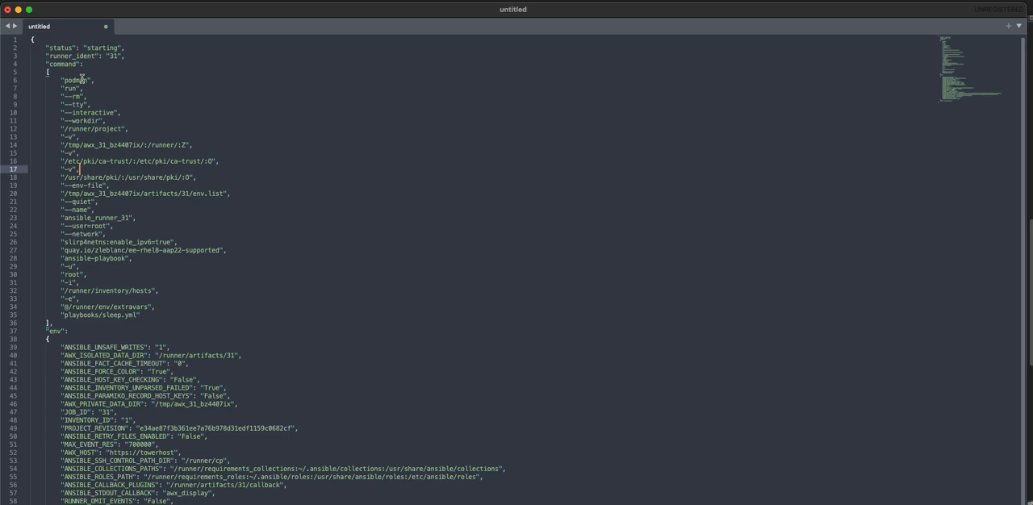
{"action": "mouse_move", "coordinate": [88, 89]}
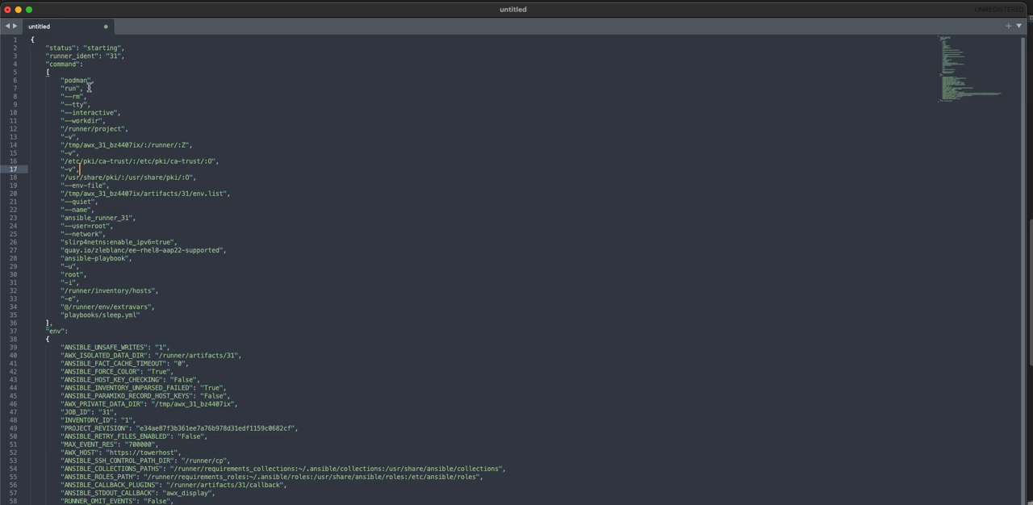
{"action": "mouse_move", "coordinate": [258, 163]}
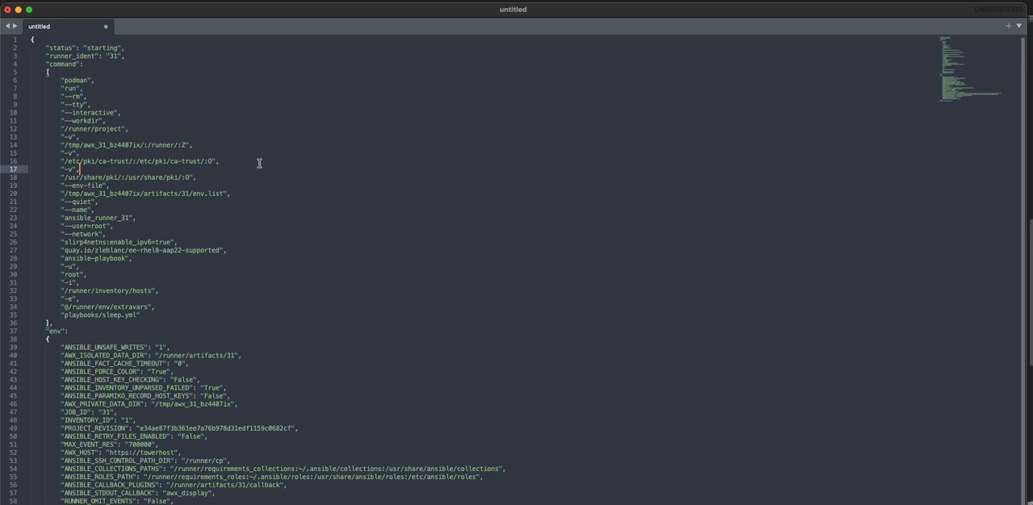
{"action": "mouse_move", "coordinate": [174, 268]}
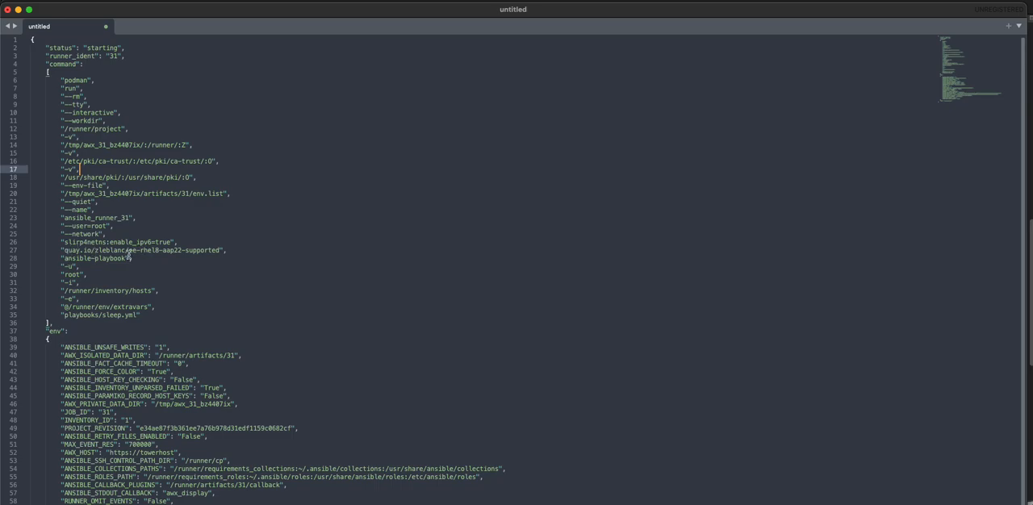
{"action": "right_click", "coordinate": [162, 250]}
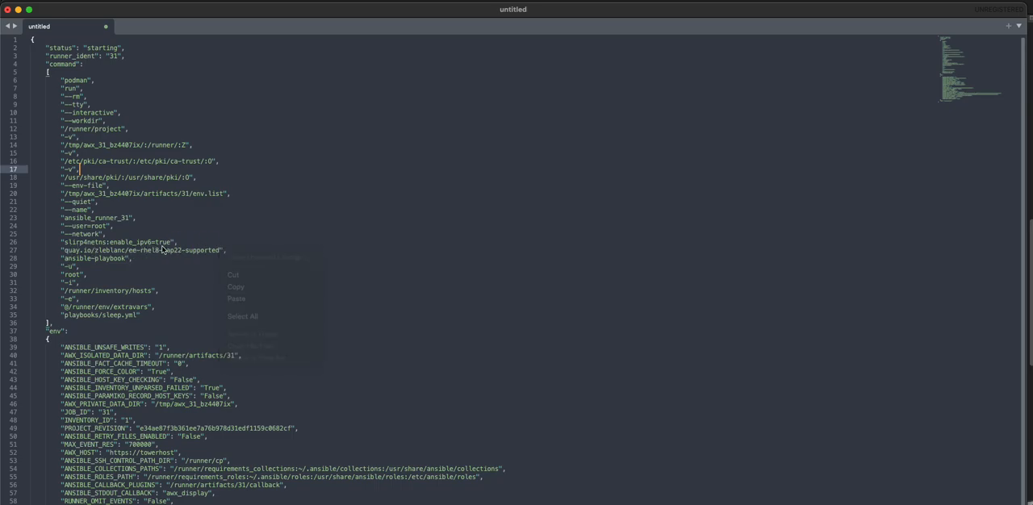
{"action": "left_click", "coordinate": [129, 266]}
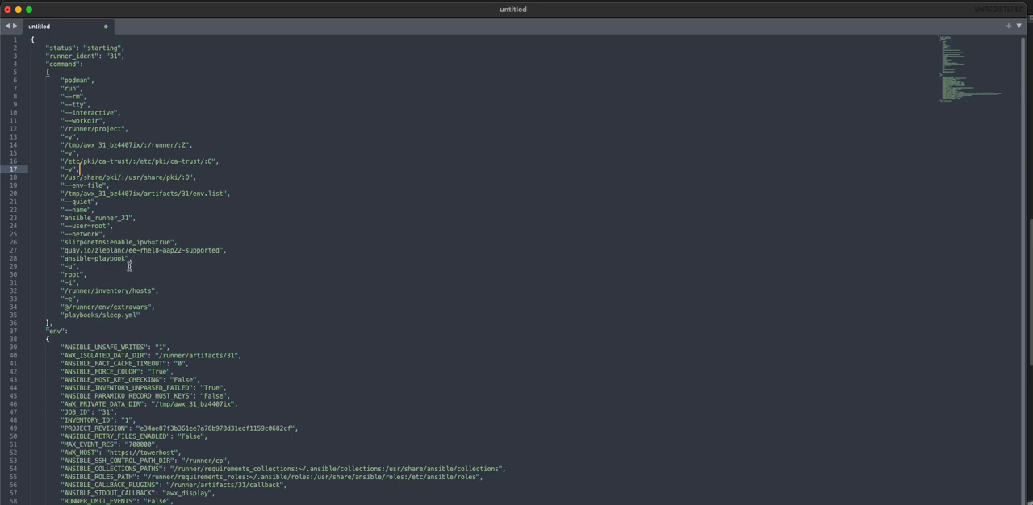
{"action": "mouse_move", "coordinate": [118, 323]}
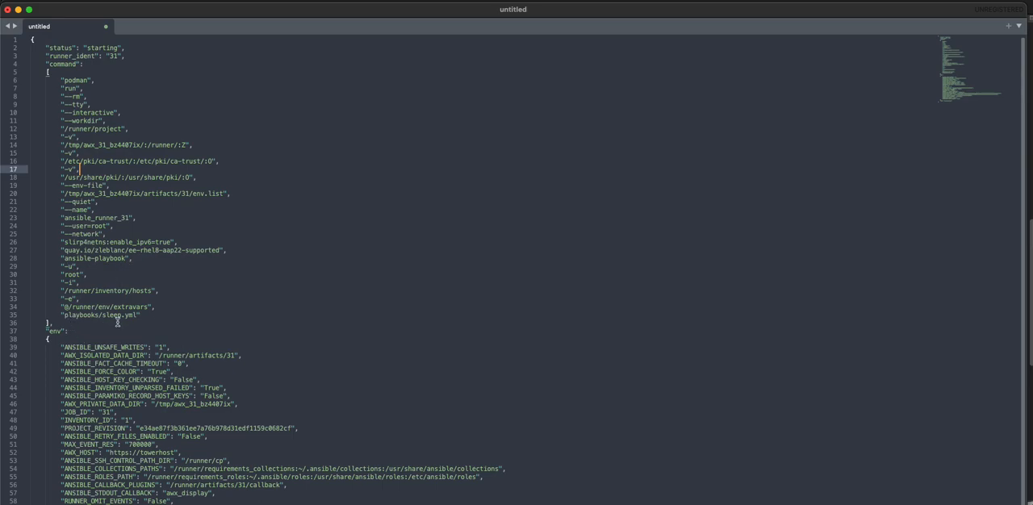
{"action": "mouse_move", "coordinate": [129, 312]}
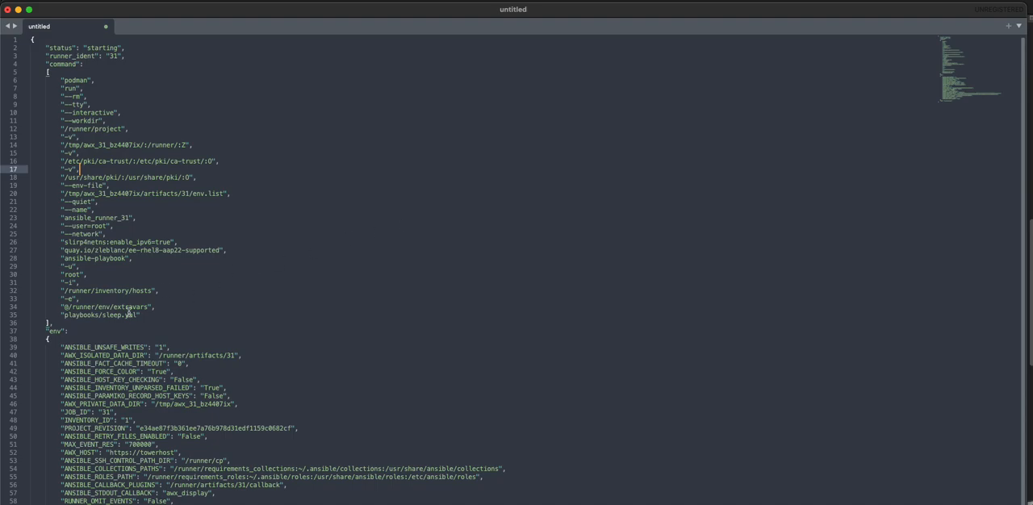
{"action": "mouse_move", "coordinate": [208, 290]}
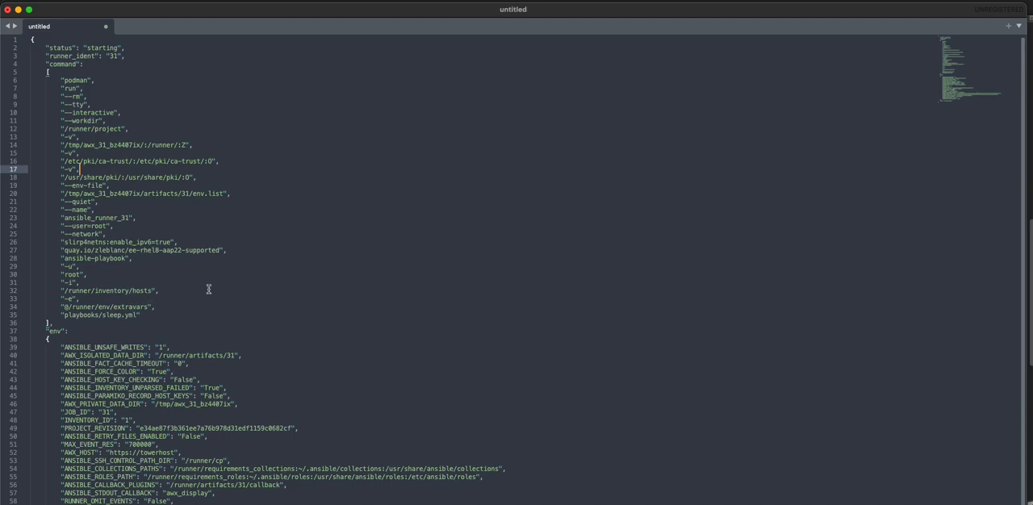
{"action": "mouse_move", "coordinate": [280, 300]}
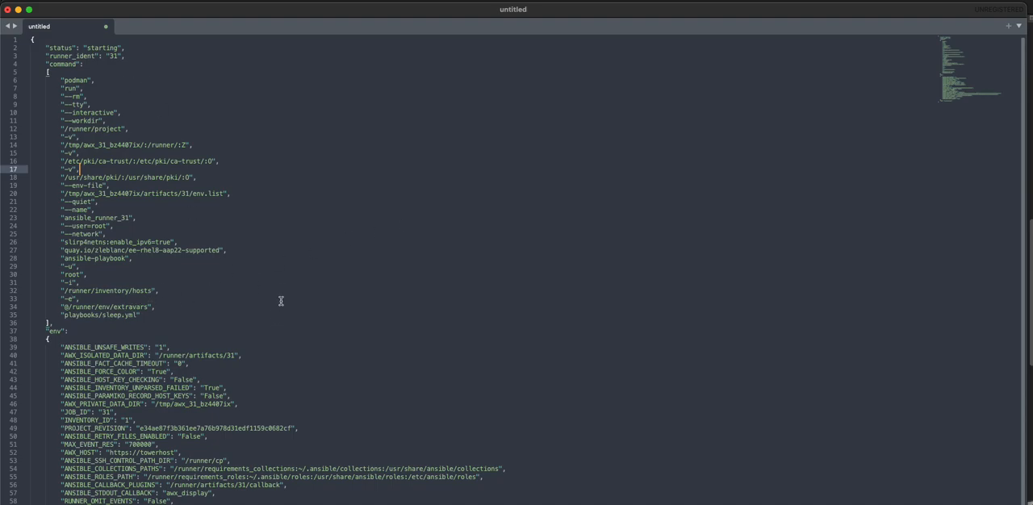
{"action": "mouse_move", "coordinate": [278, 396]}
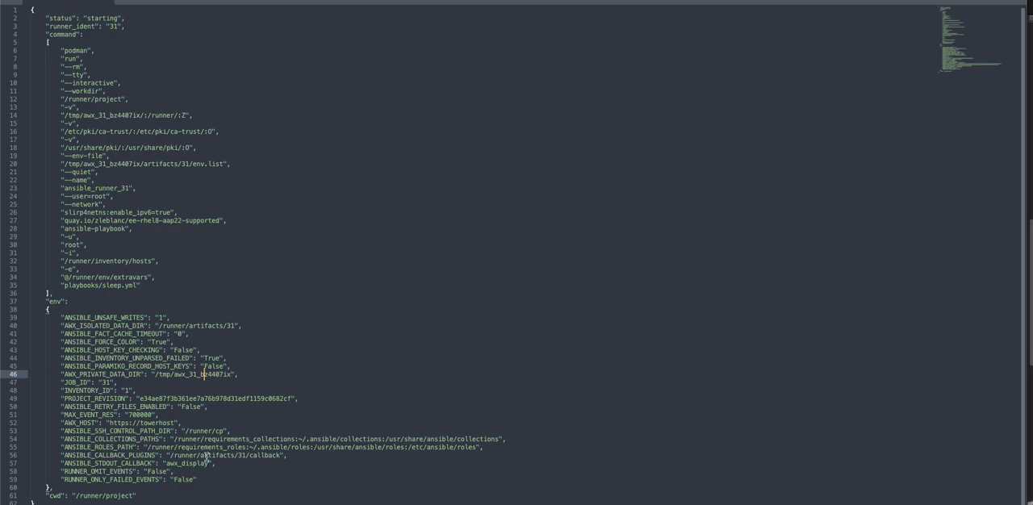
{"action": "mouse_move", "coordinate": [261, 448]}
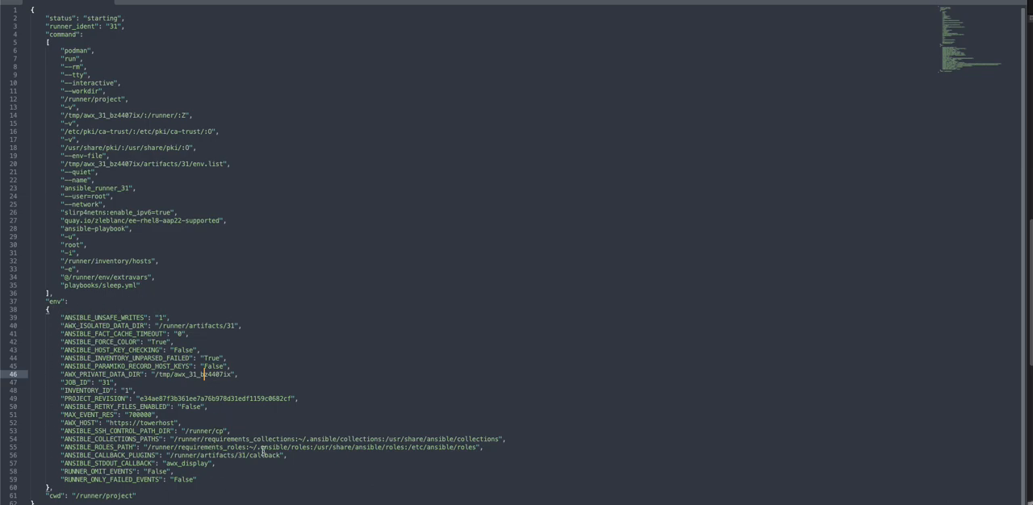
{"action": "mouse_move", "coordinate": [332, 429]}
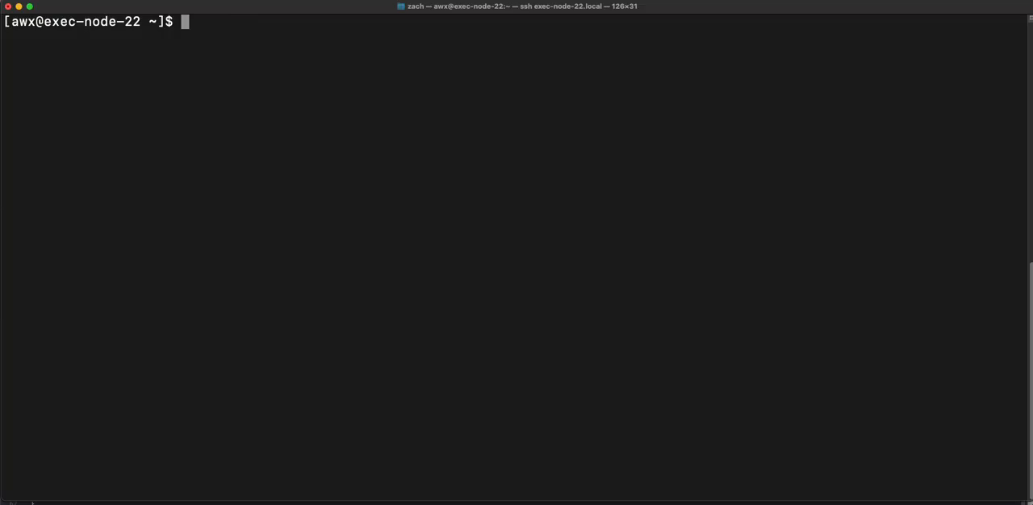
Step: Run podman ps to find the running ansible_runner_31 container
{"action": "type", "text": "podman ps"}
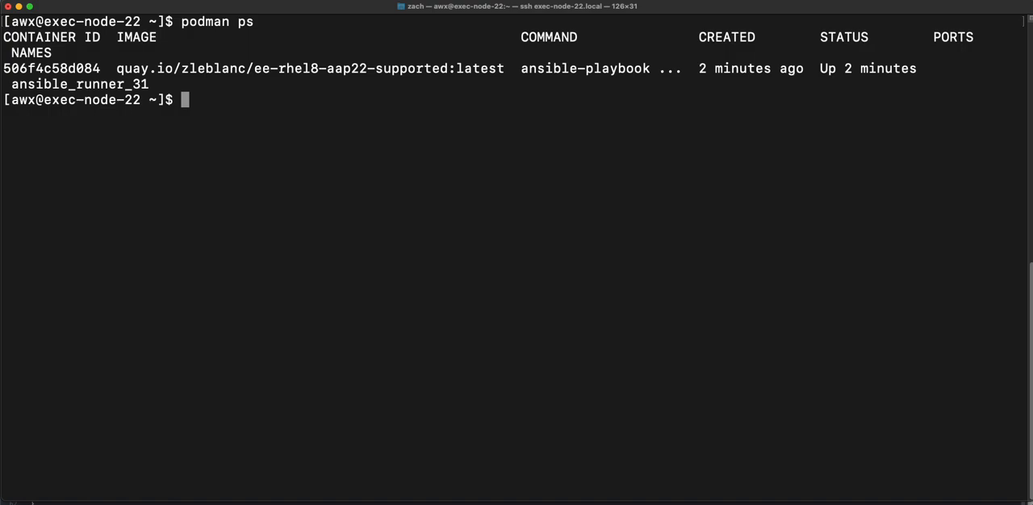
Step: Run podman exec ansible_runner_31 ls /runner/artifacts/31/callback to list awx_display.py
{"action": "type", "text": "podman exec"}
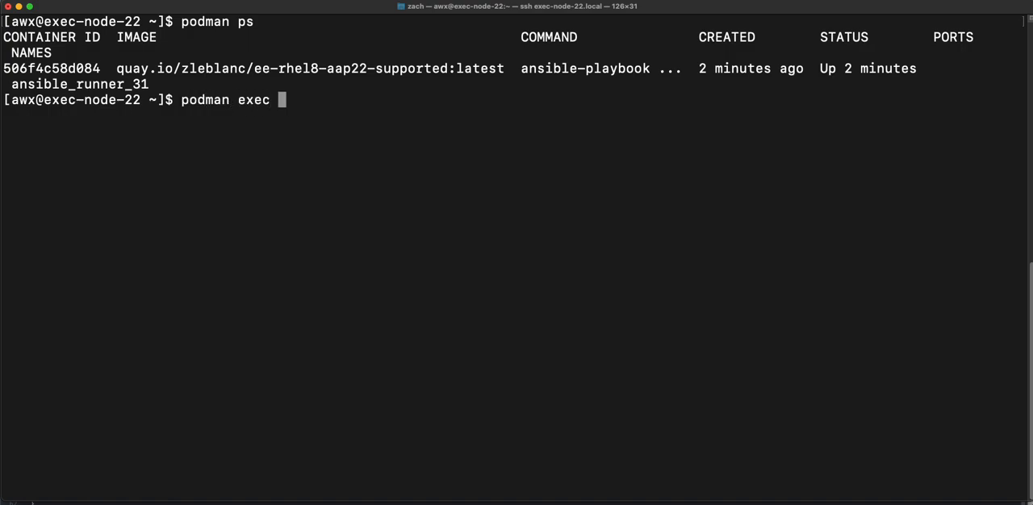
{"action": "type", "text": "ansible"}
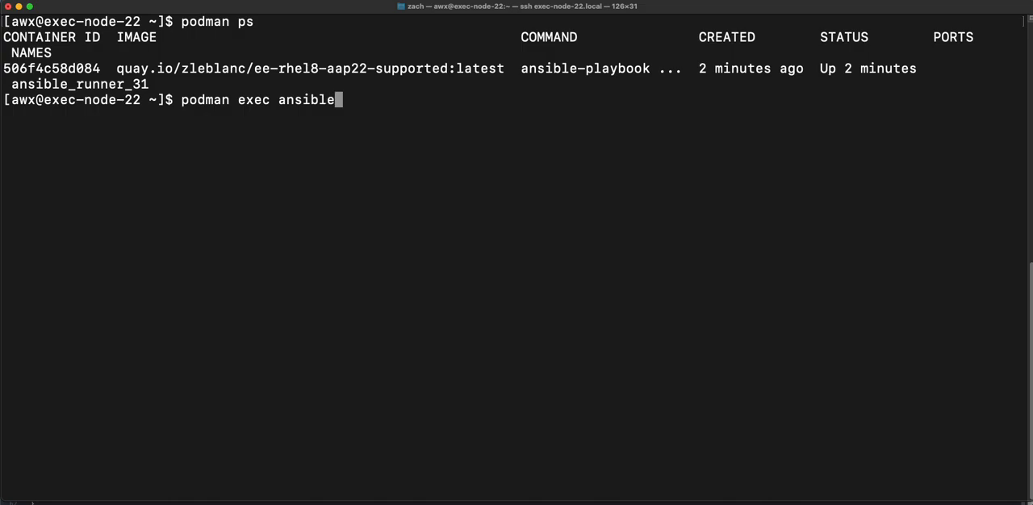
{"action": "type", "text": "_"}
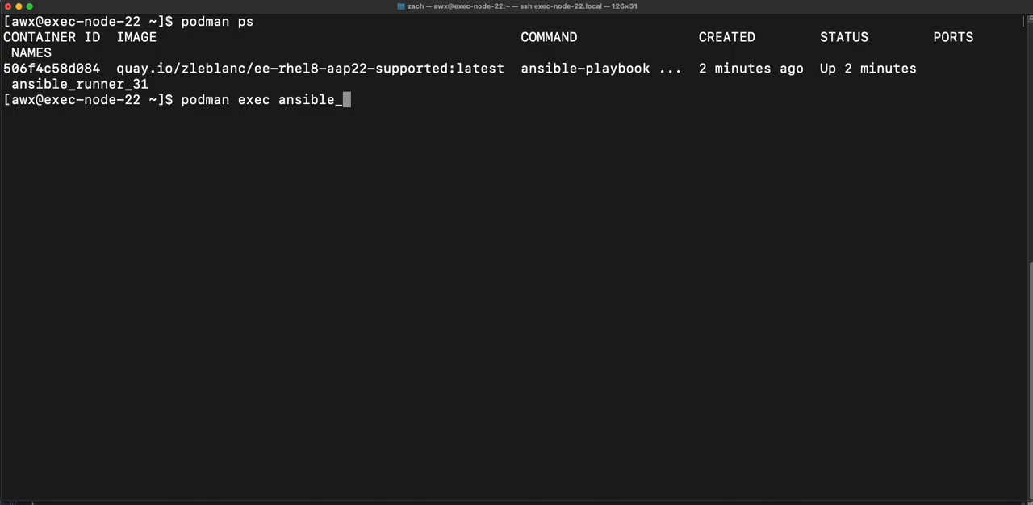
{"action": "type", "text": "runner_31"}
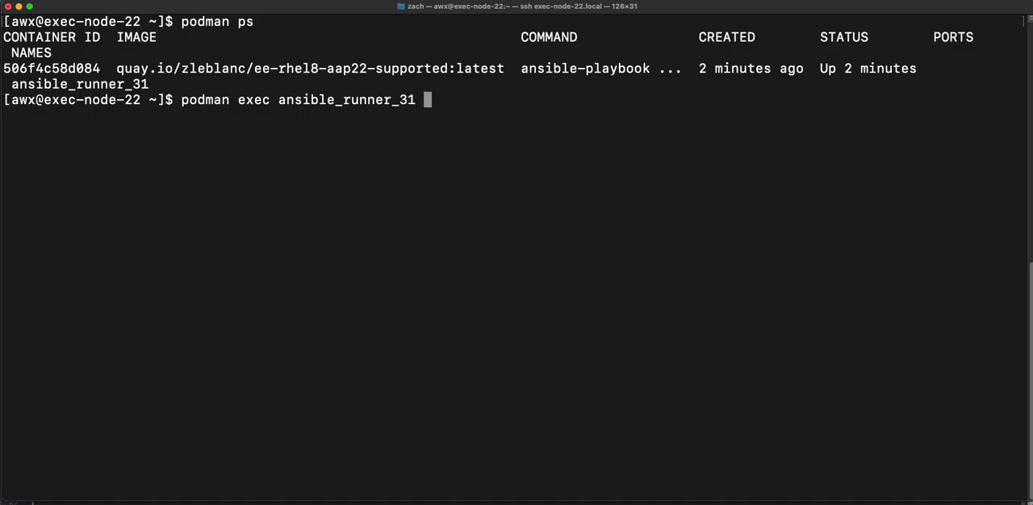
{"action": "type", "text": "ls /runn"}
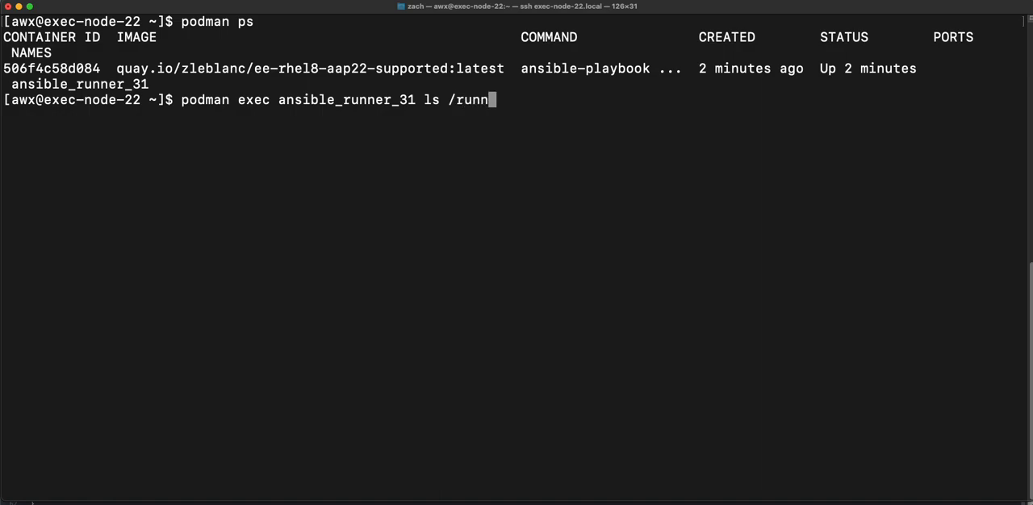
{"action": "type", "text": "er/arti"}
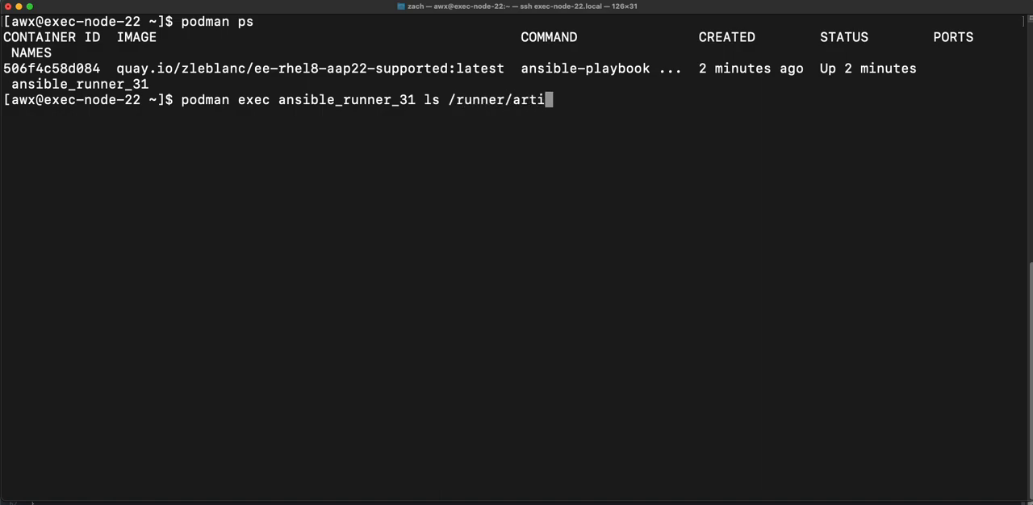
{"action": "type", "text": "fca"}
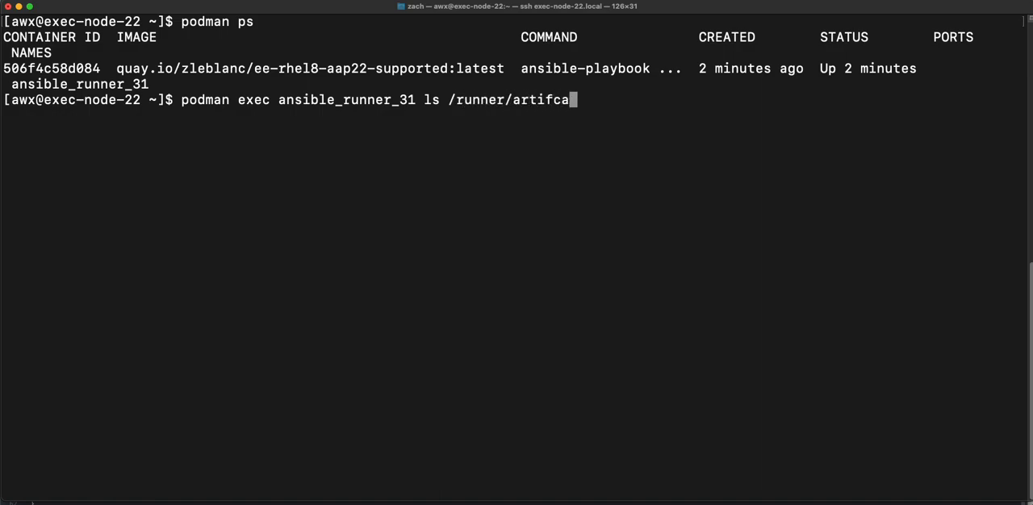
{"action": "type", "text": "cts/31/"}
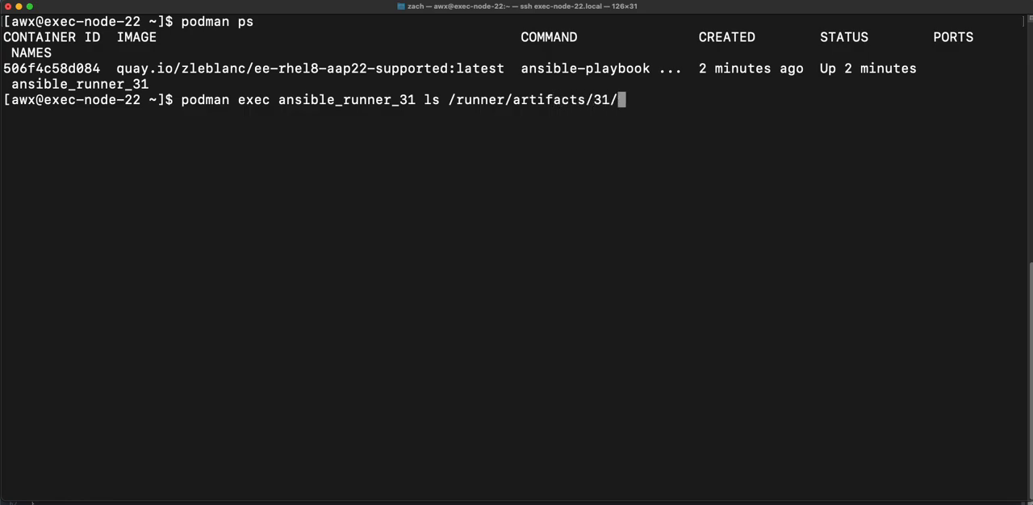
{"action": "type", "text": "callab"}
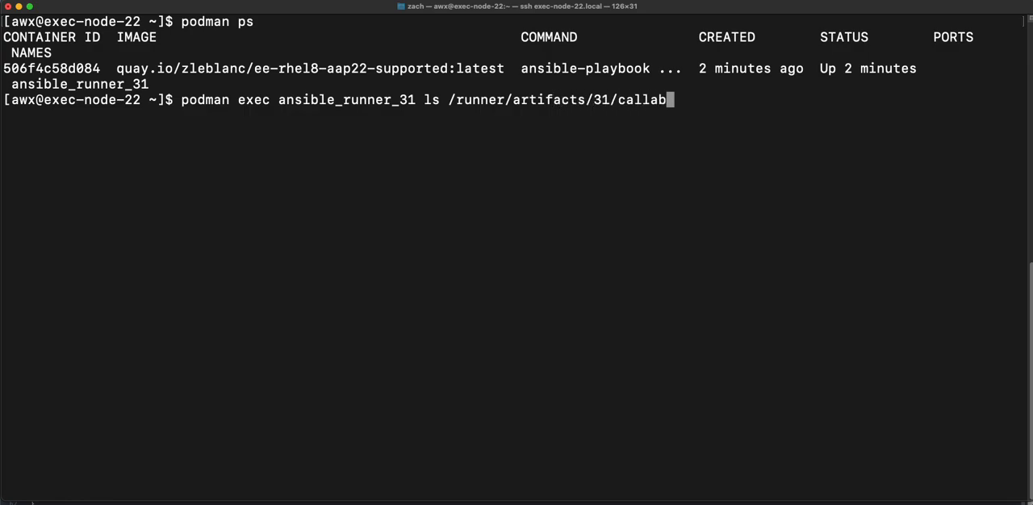
{"action": "key", "text": "Backspace"}
{"action": "type", "text": "back"}
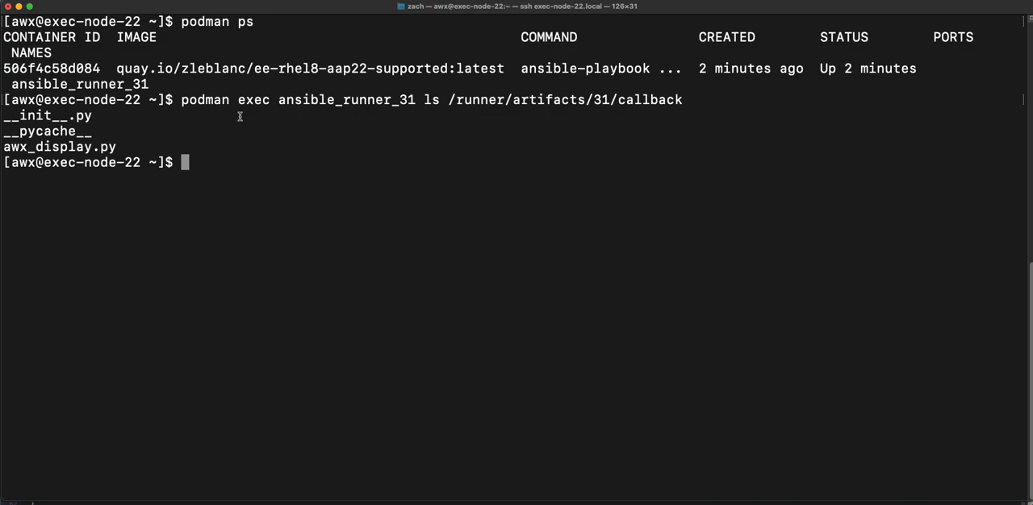
{"action": "mouse_move", "coordinate": [363, 92]}
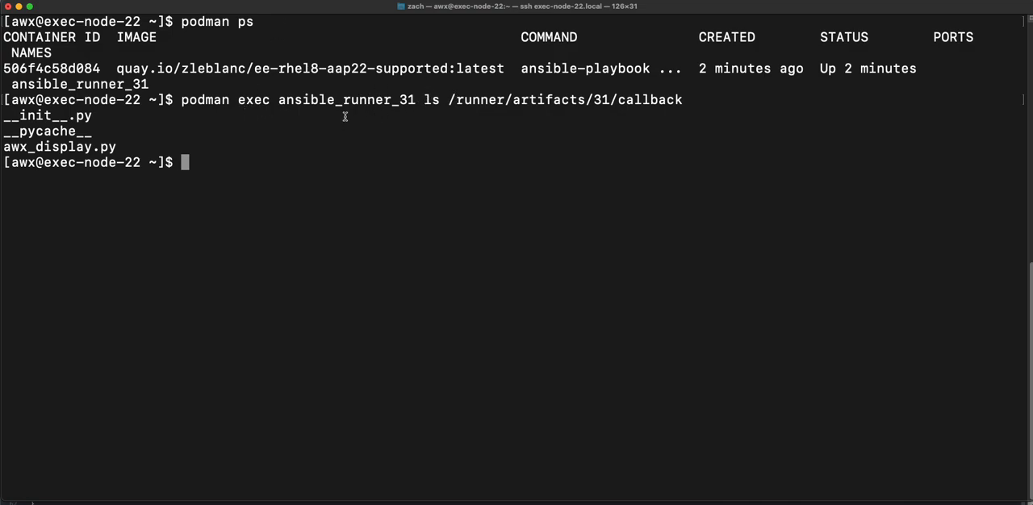
{"action": "mouse_move", "coordinate": [331, 139]}
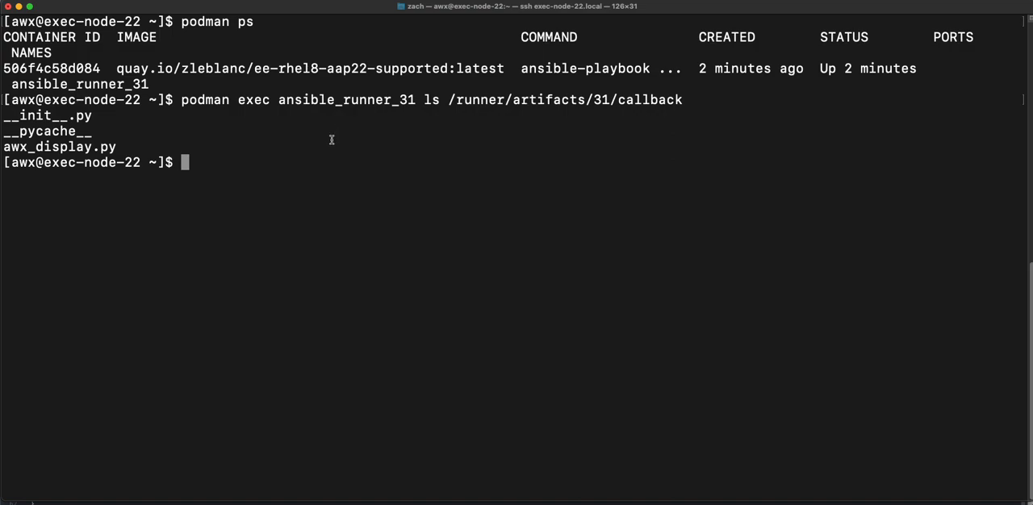
{"action": "mouse_move", "coordinate": [336, 135]}
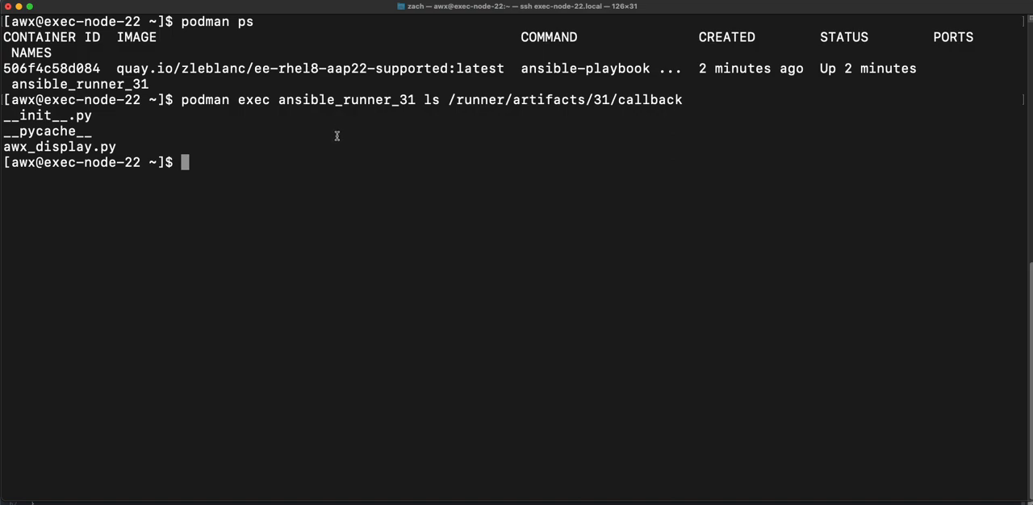
{"action": "mouse_move", "coordinate": [308, 129]}
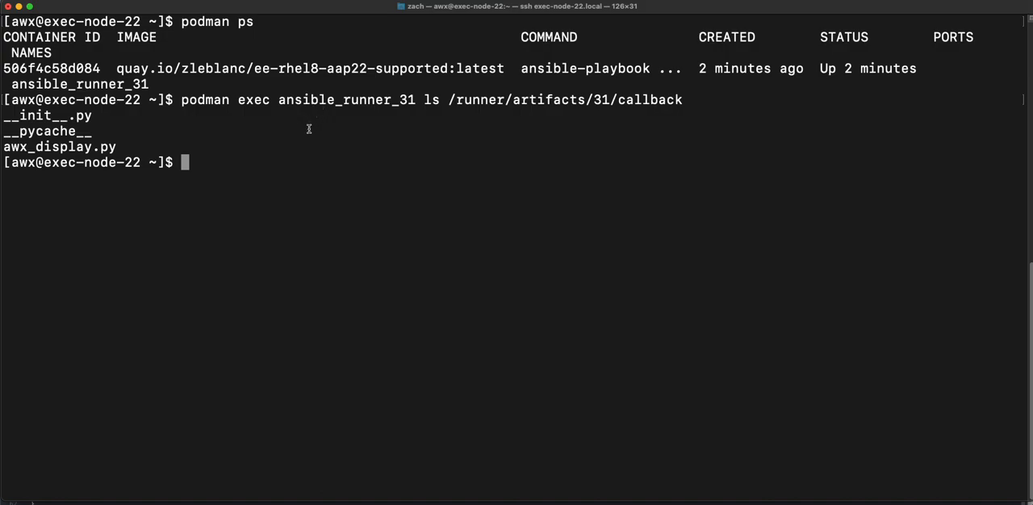